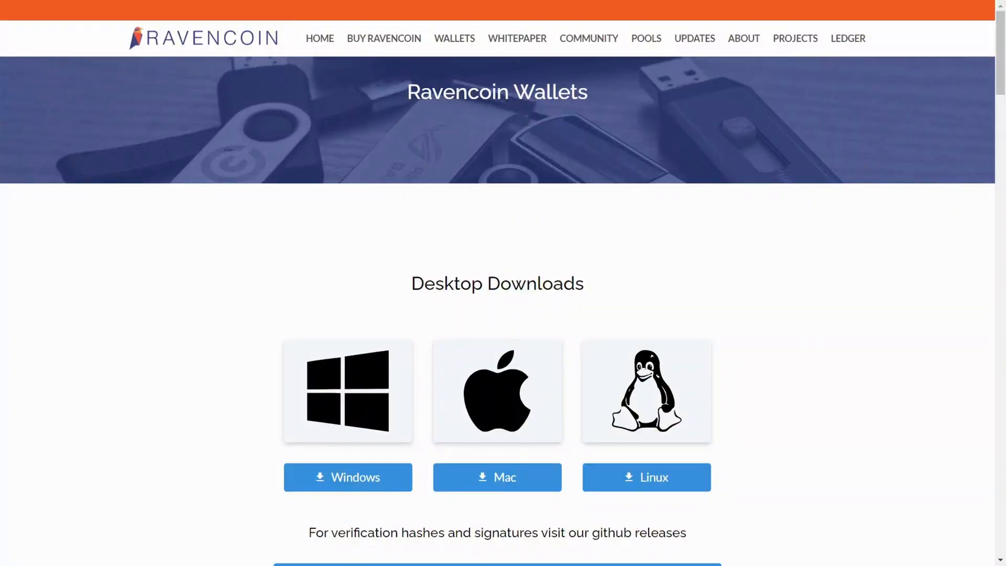
pyautogui.moveTo(11, 360)
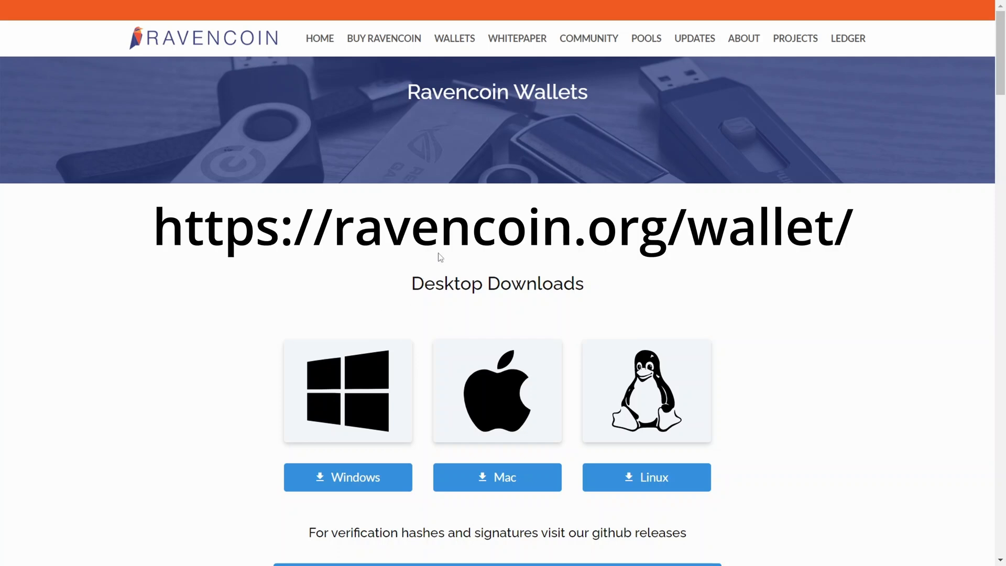
pyautogui.moveTo(315, 292)
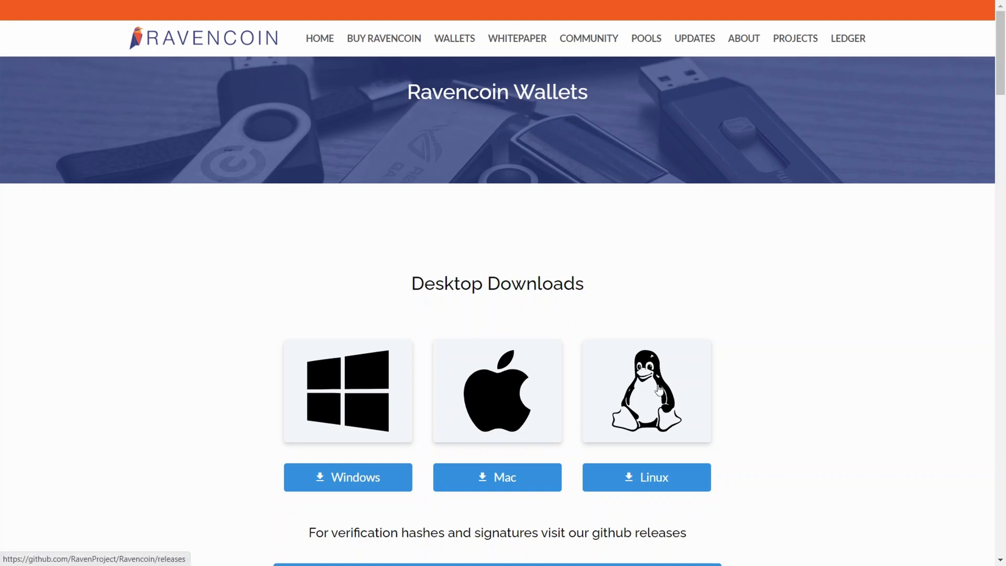
pyautogui.moveTo(667, 387)
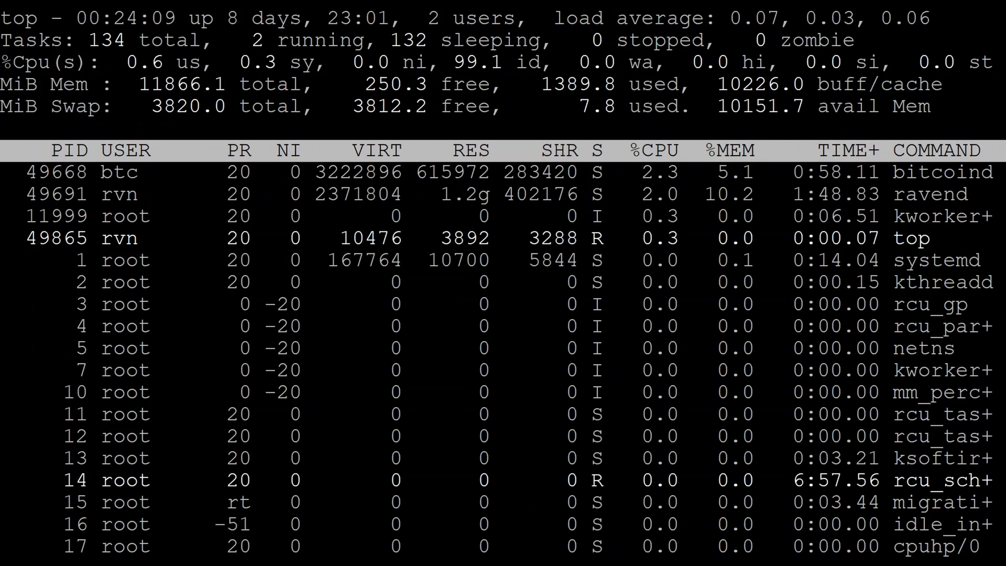
# Confirm Ubuntu 22.04.1 LTS, become root with sudo su, run apt update, and start apt upgrade.
pyautogui.write('more /etc/os-release')
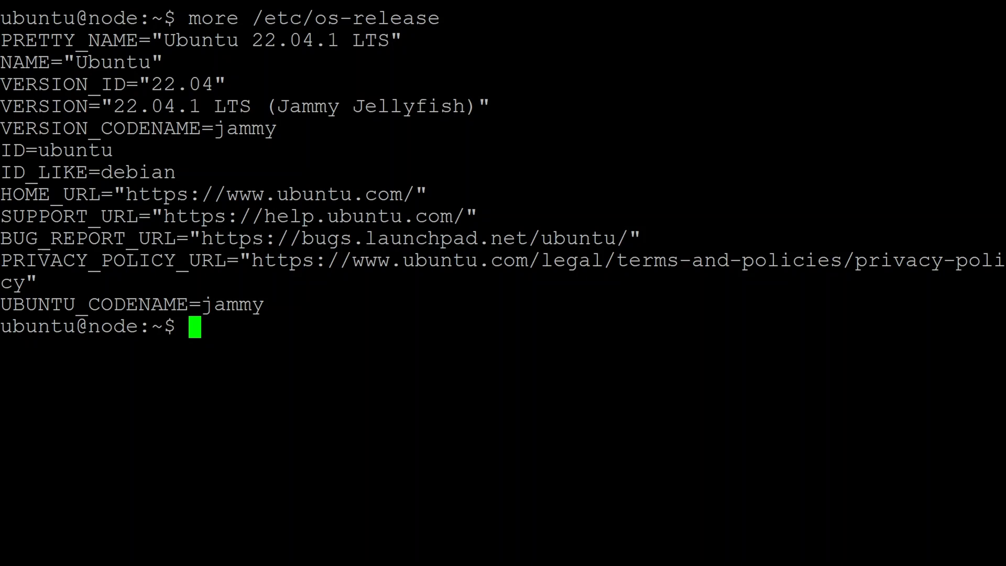
pyautogui.write('sudo su')
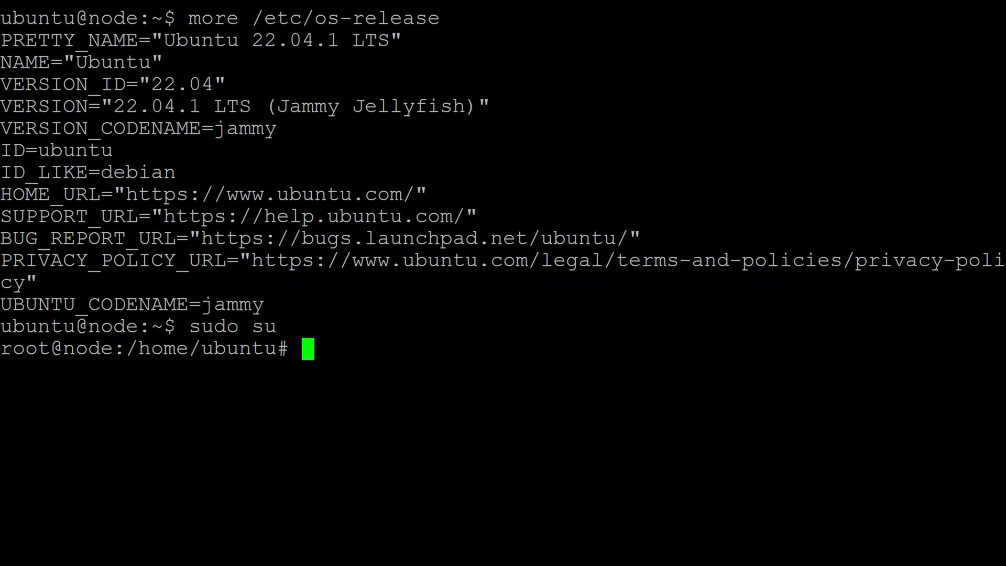
pyautogui.write('apr update')
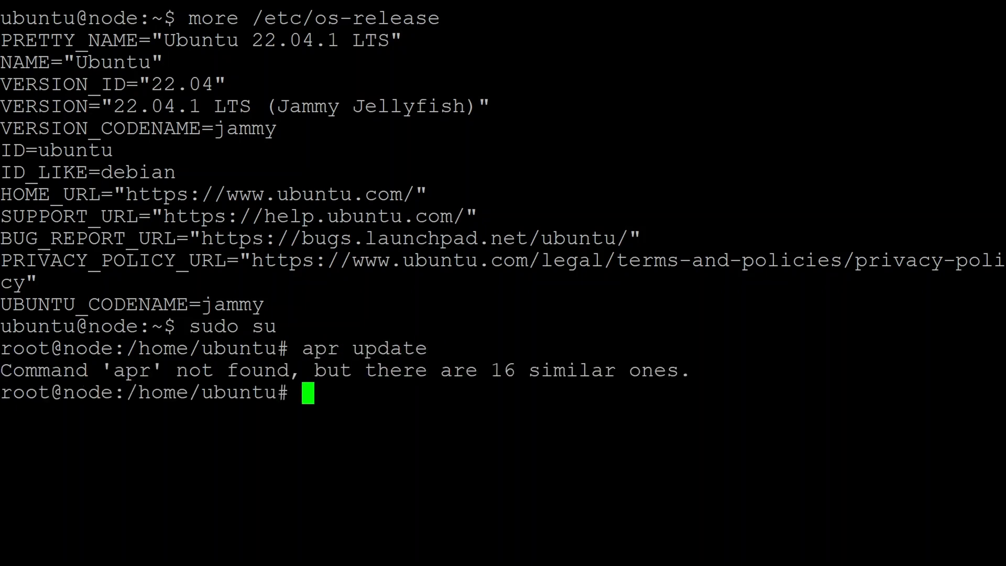
pyautogui.write('apt update')
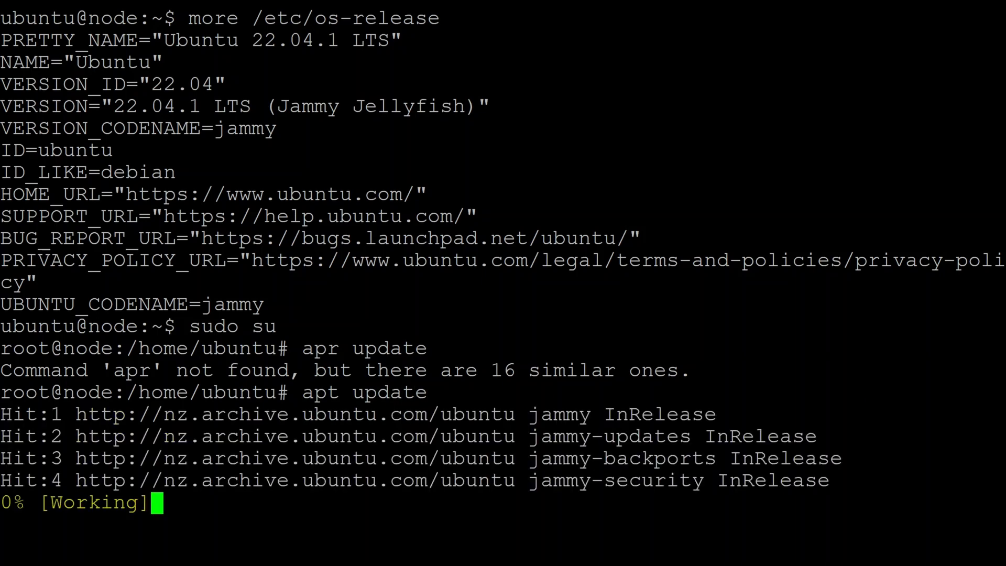
pyautogui.write('apt')
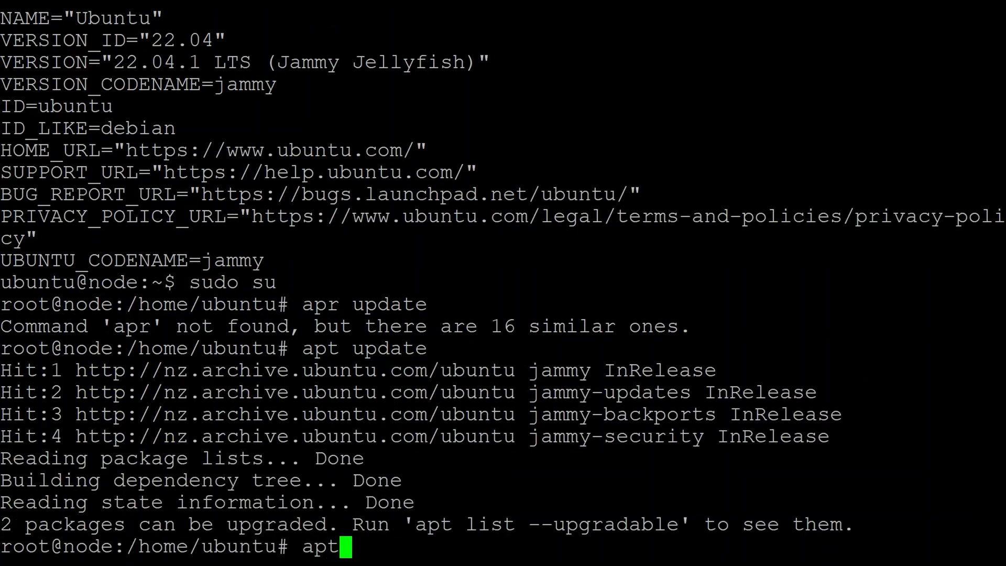
pyautogui.write('upgrade')
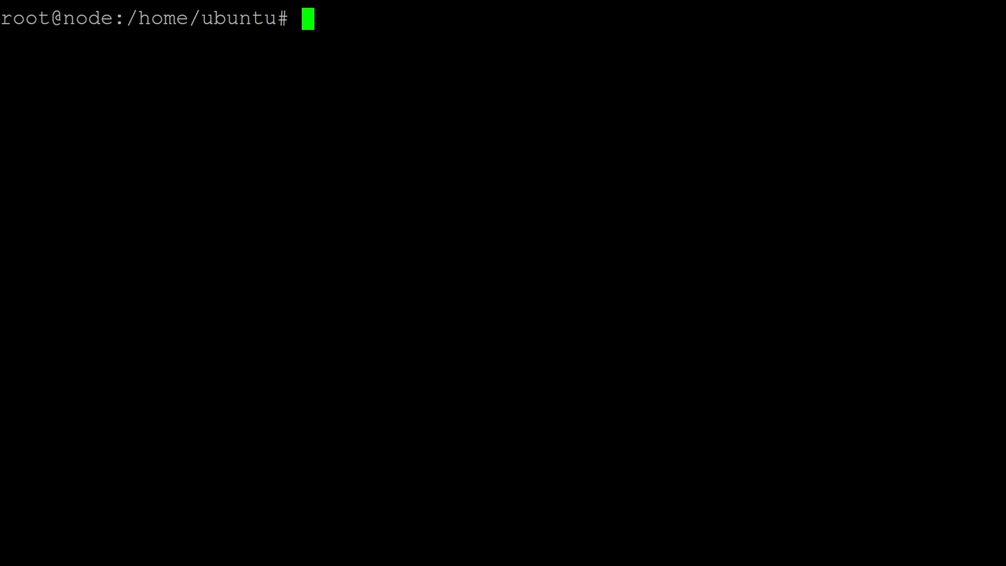
# Add the rvn group and user with a /bin/bash home, then su - rvn.
pyautogui.write('group')
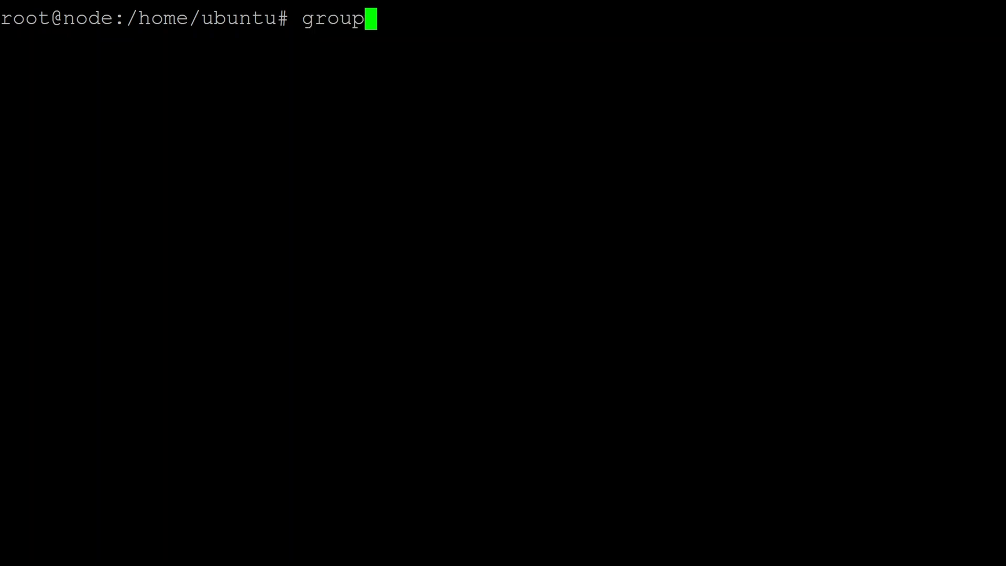
pyautogui.write('add rvn')
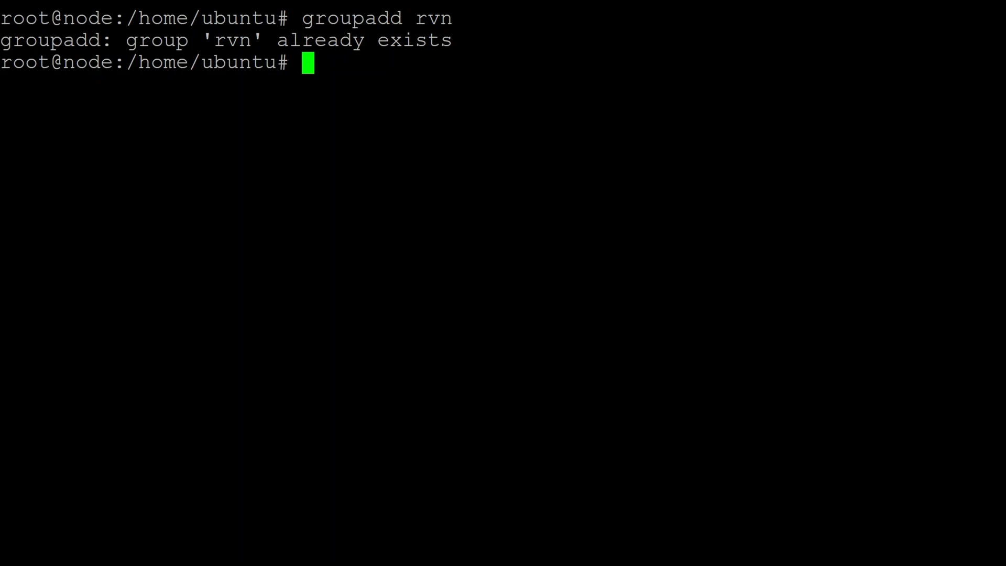
pyautogui.write('useradd -g')
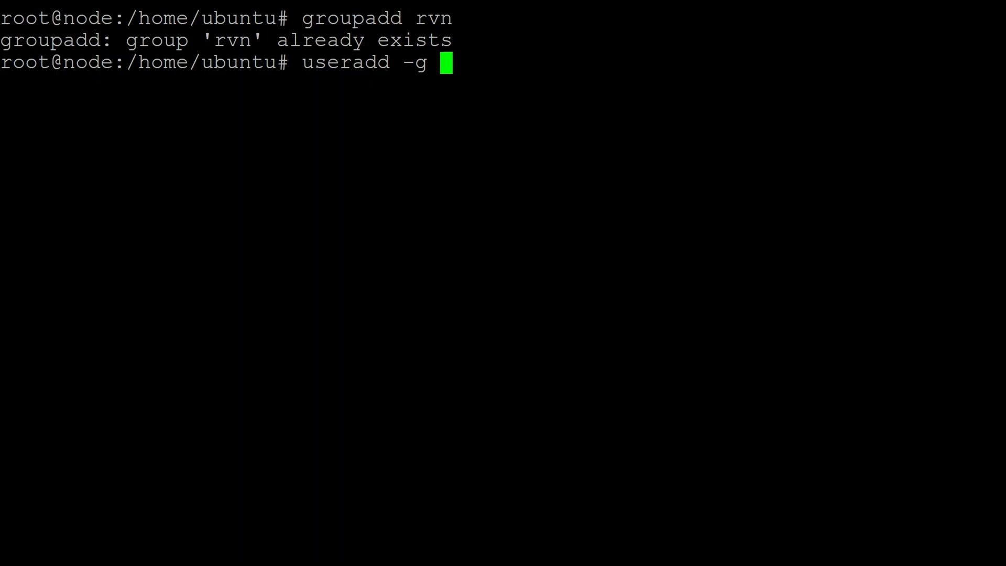
pyautogui.write('rbn -m')
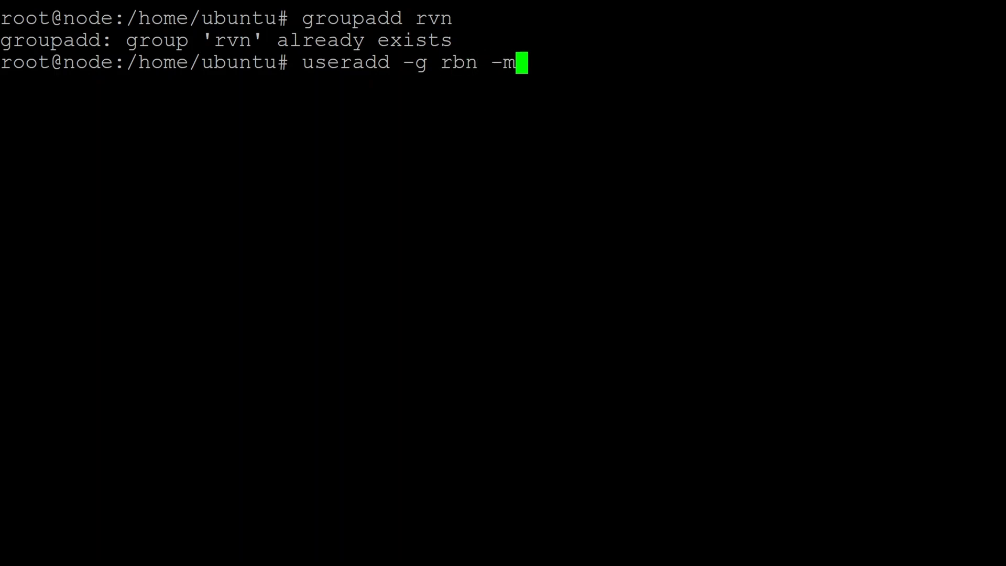
pyautogui.write('-s /bin/bash rvn')
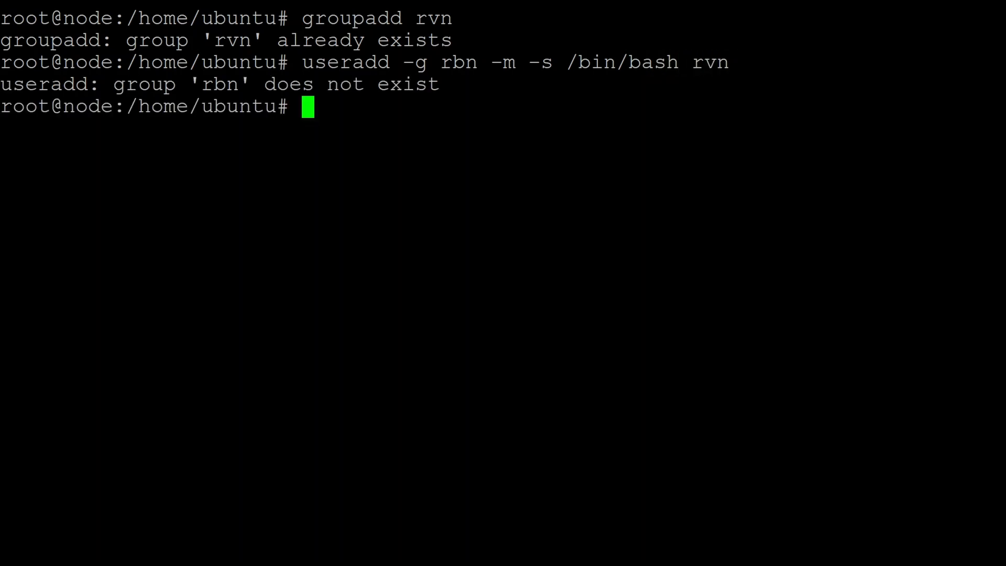
pyautogui.write('su -')
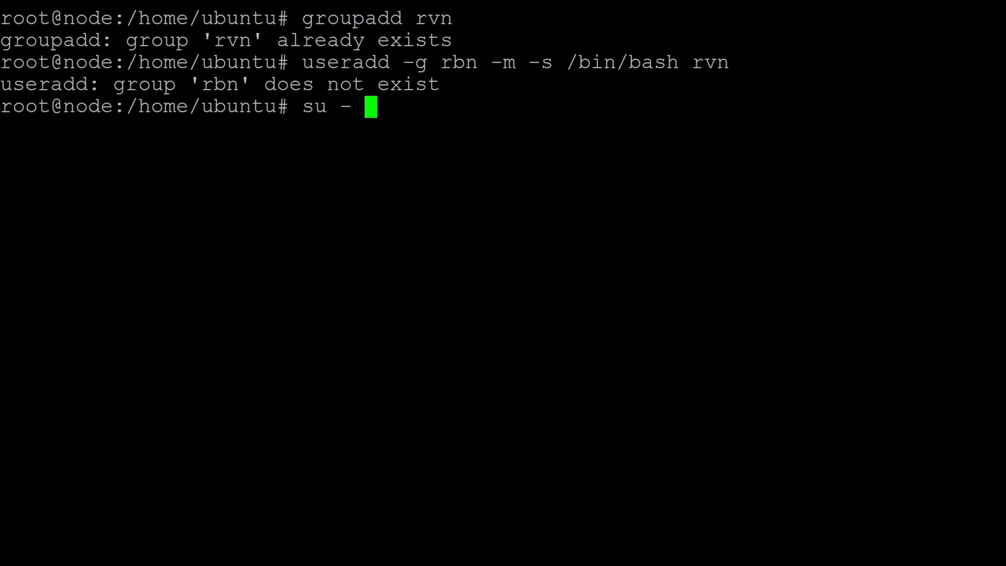
pyautogui.write('rvn')
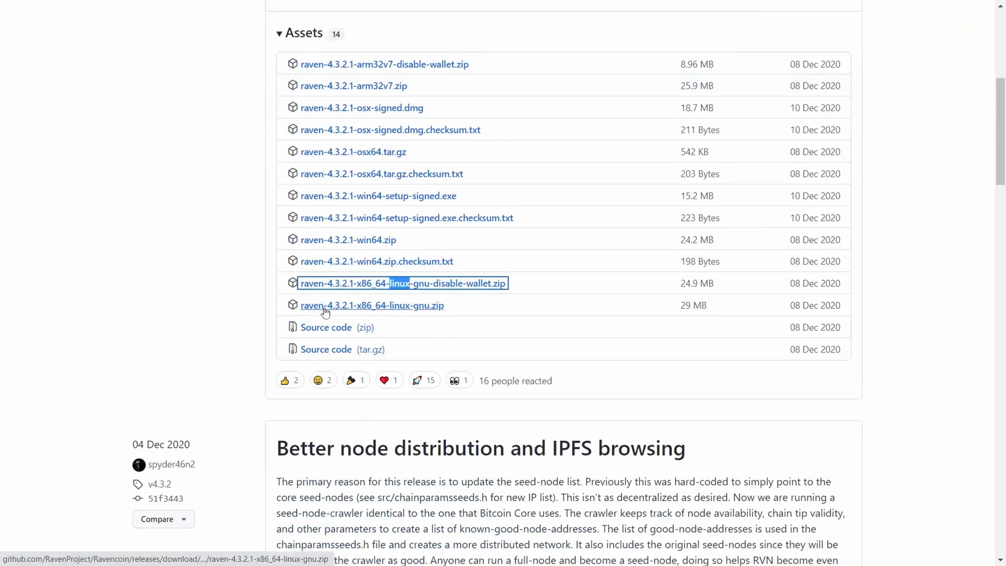
pyautogui.moveTo(422, 309)
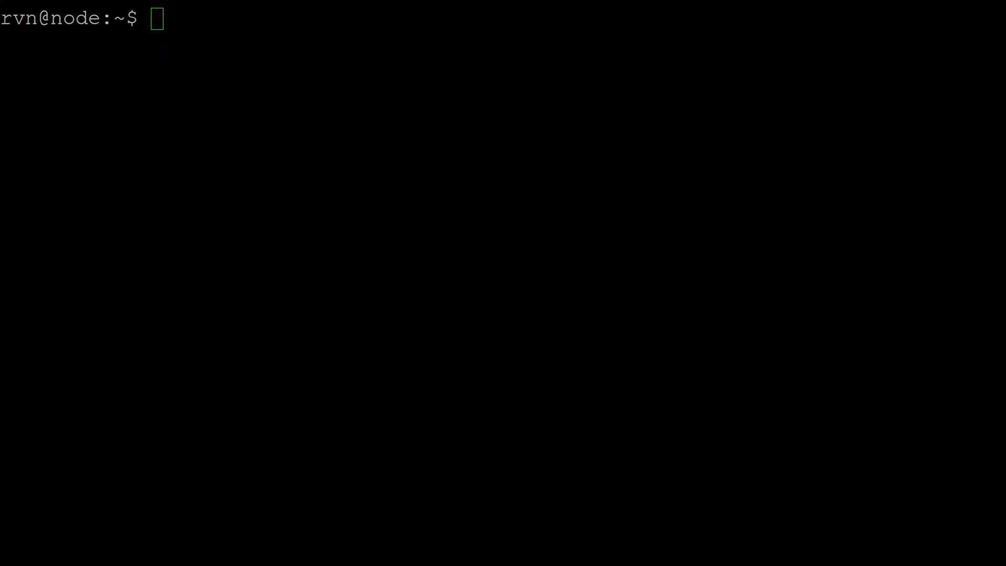
# Download raven-4.3.2.1-x86_64-linux-gnu.zip into /tmp with wget and extract it with python3 zipfile.
pyautogui.write('cd /tmp')
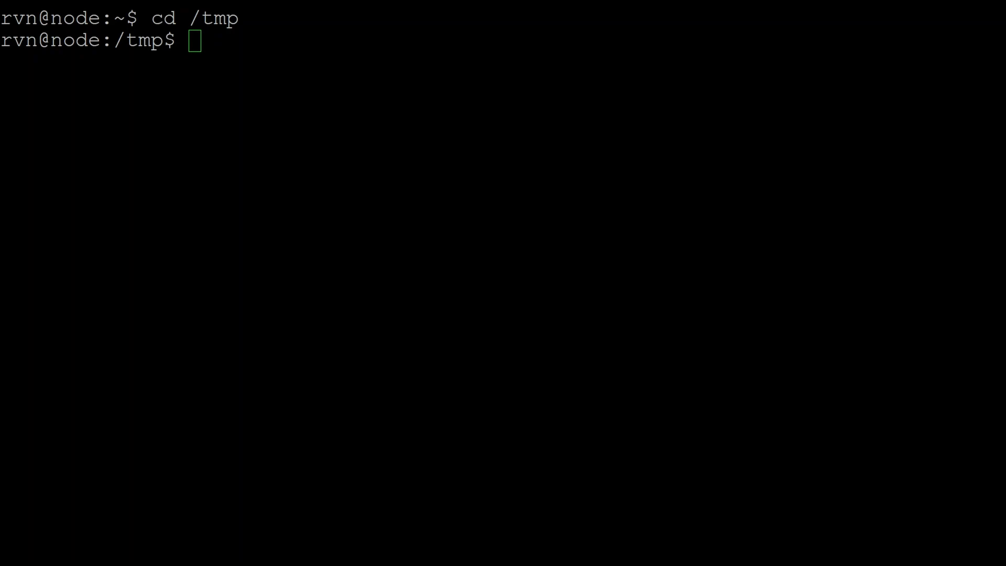
pyautogui.write('wget https://github.com/RavenProject/Ravencoin/releases/download/v4.3.2.1/raven-4.3.2.1-x86_64-linux-gnu.zip')
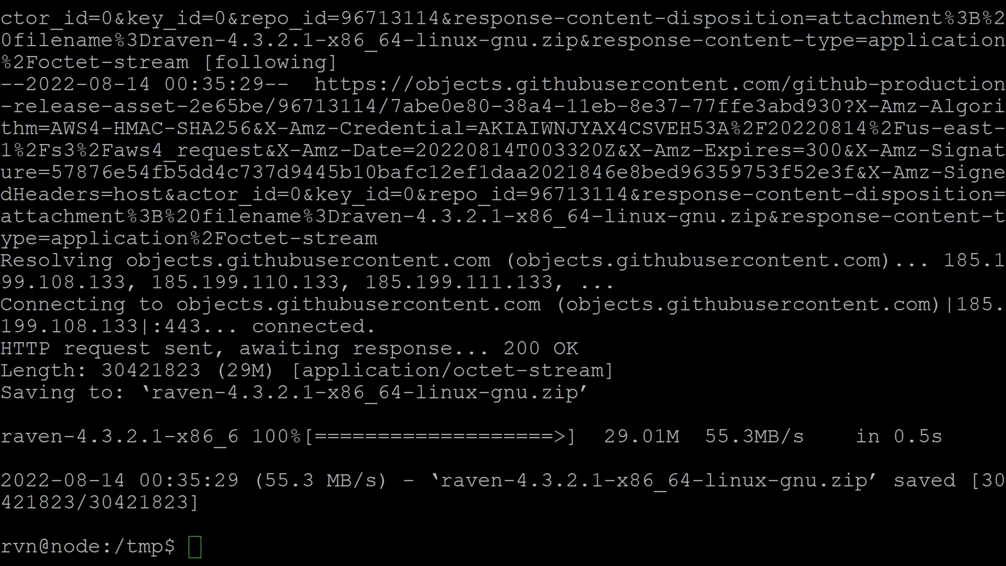
pyautogui.write('python3 -m zipfile -e raven-4.3.2.1-x86_64-linux-gnu.zip .')
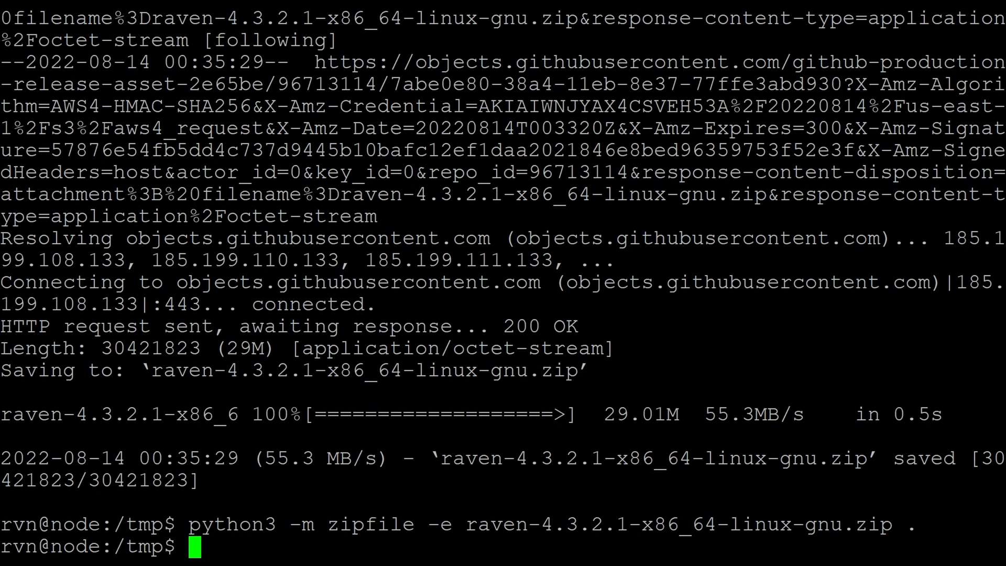
pyautogui.write('ls')
pyautogui.write('rm -rf linux __MACOSX raven-4.3.2.1-x86_64-linux-gnu.zip')
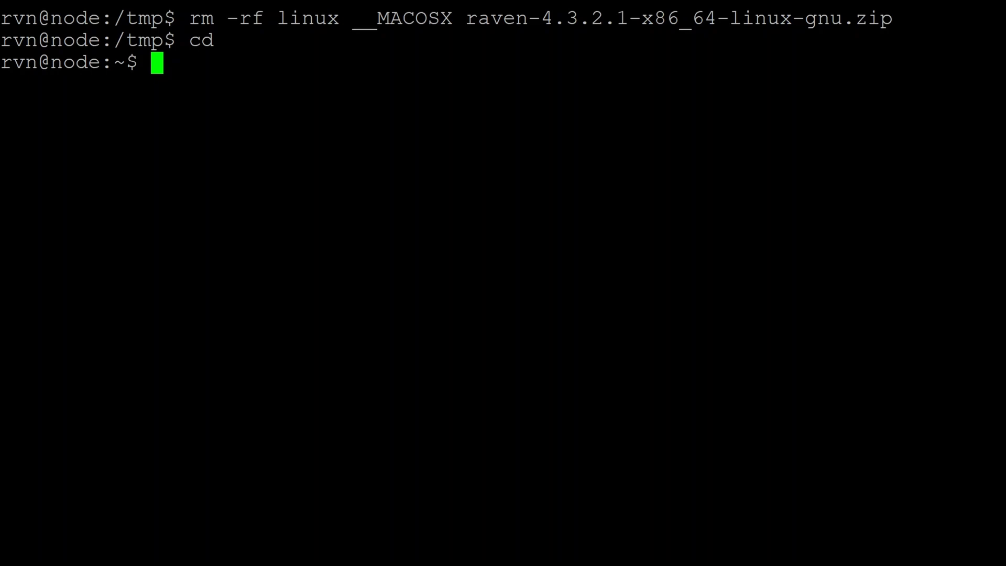
# Create ~/bin, symlink ~/raven-4.3.2.1/bin/raven-cli into it, then run su - again.
pyautogui.write('mk ~/')
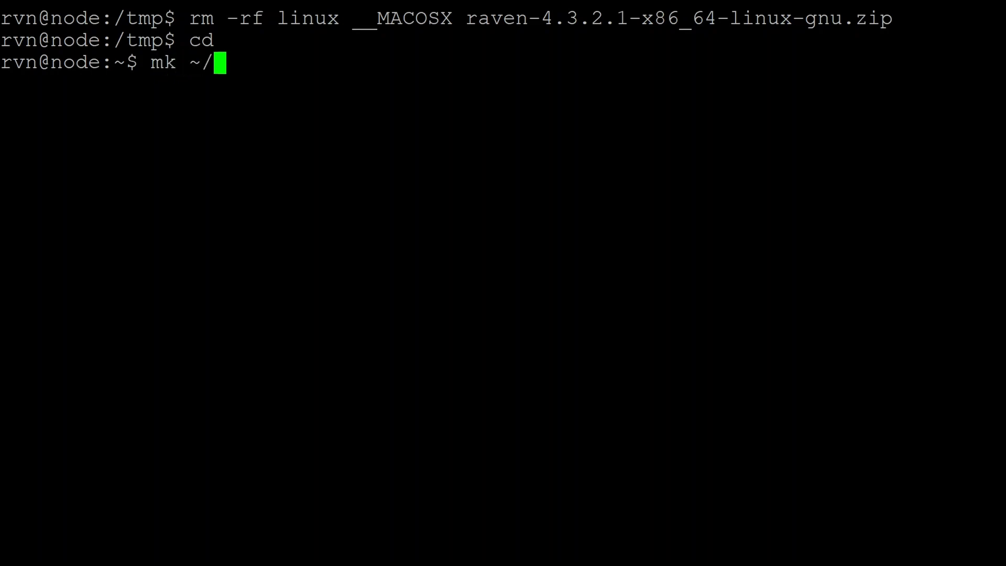
pyautogui.write('bin')
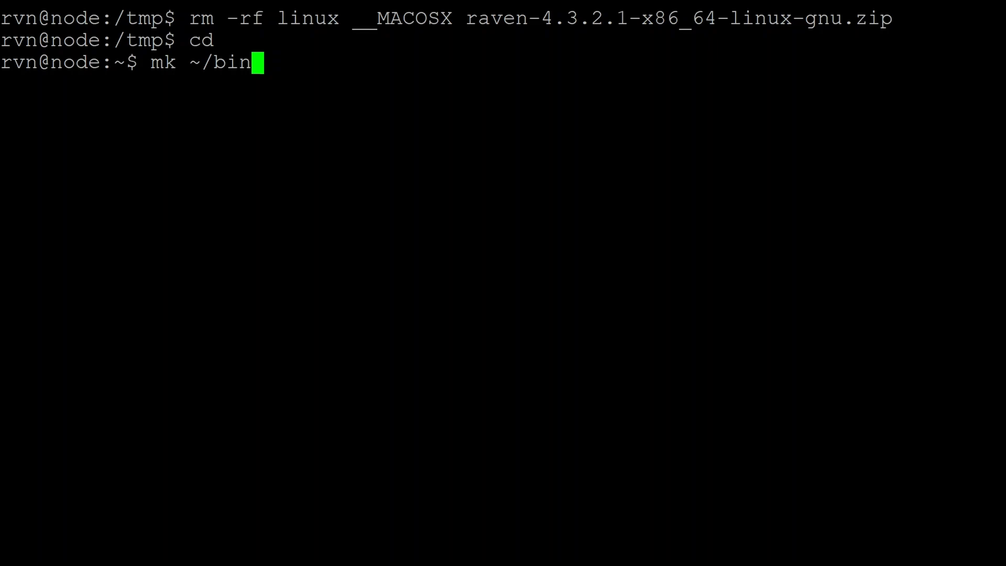
pyautogui.write('dir')
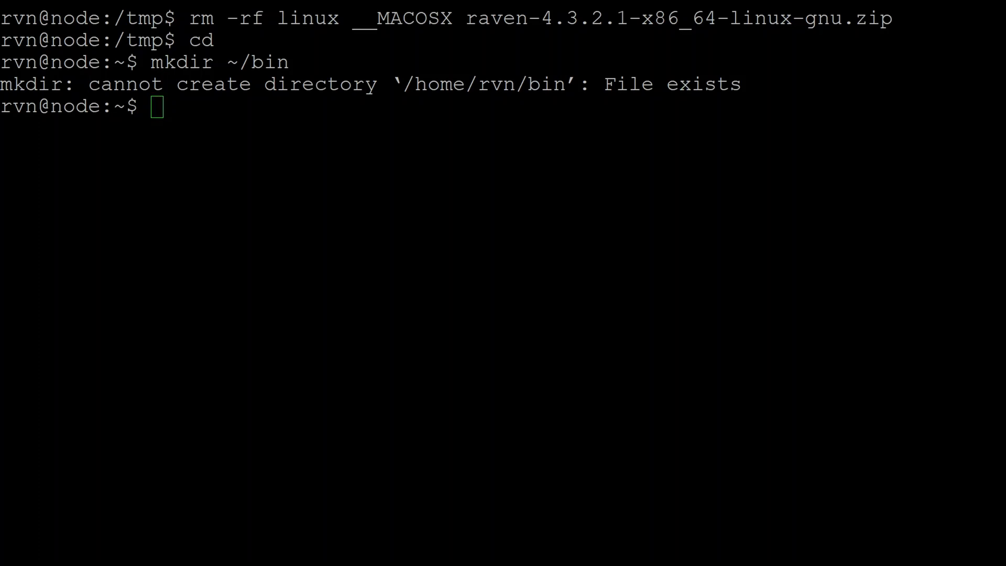
pyautogui.write('ln -s ~/raven-4.3.2.1/bin/raven-cli ~/bin/raven-cli')
pyautogui.write('exit')
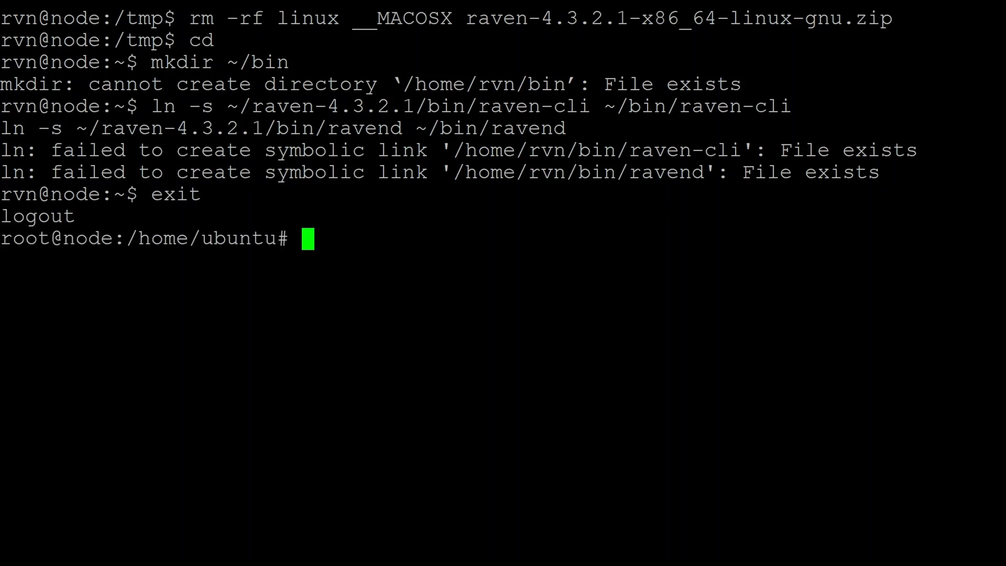
pyautogui.write('su -')
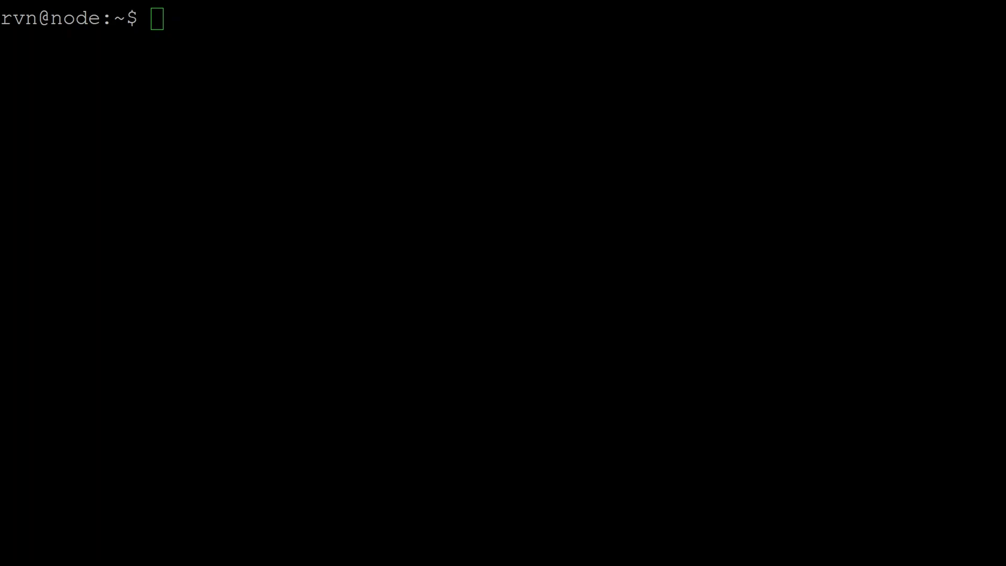
# Check that ~/.raven exists, then open ~/.raven/raven-example.conf in vi.
pyautogui.write('mkdir ~/.raven')
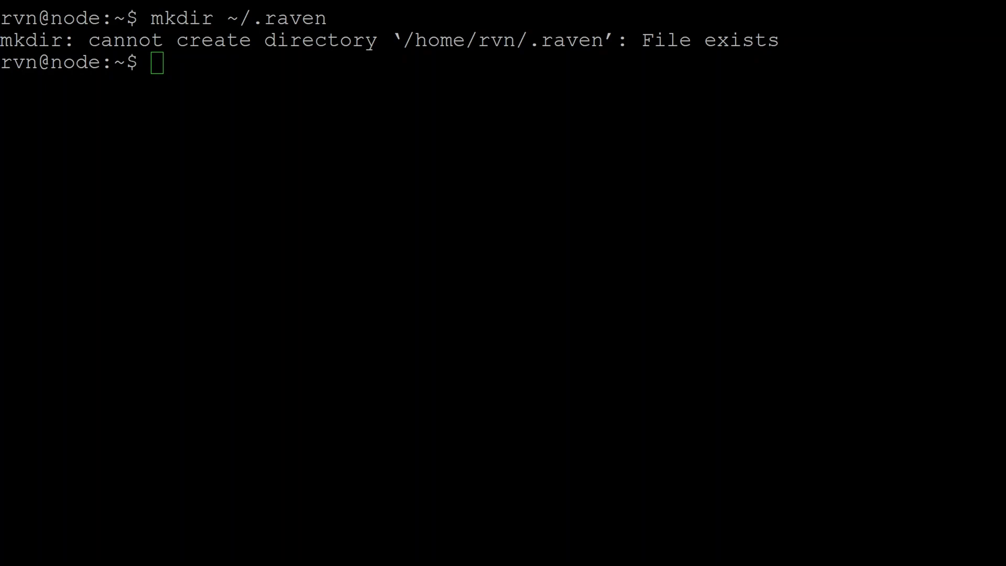
pyautogui.write('vi ~/.raven/raven-example.conf')
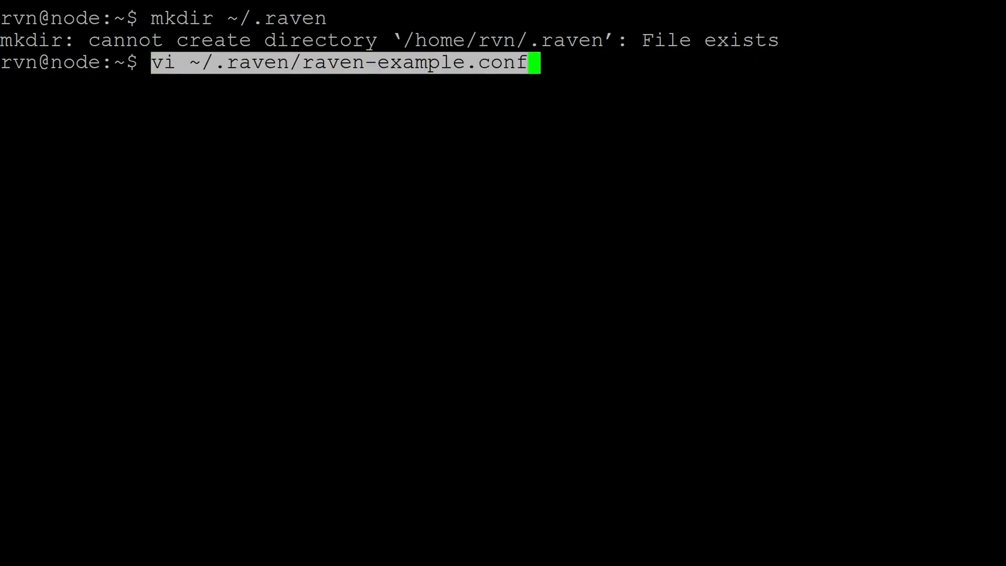
pyautogui.press('Enter')
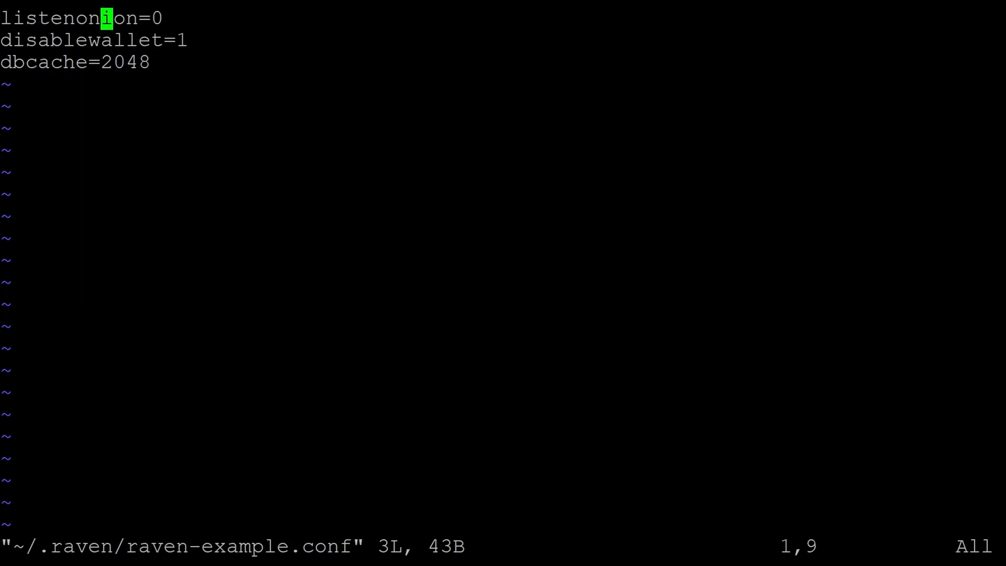
# Read listenonion=0, disablewallet=1 and dbcache=2048 in raven-example.conf, then quit vi unchanged.
pyautogui.press('0')
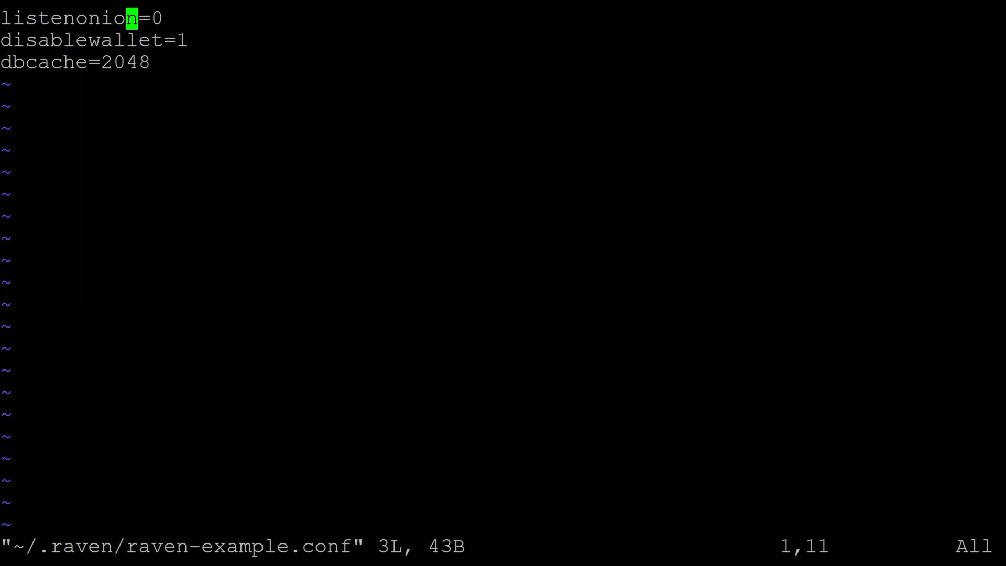
pyautogui.press('j')
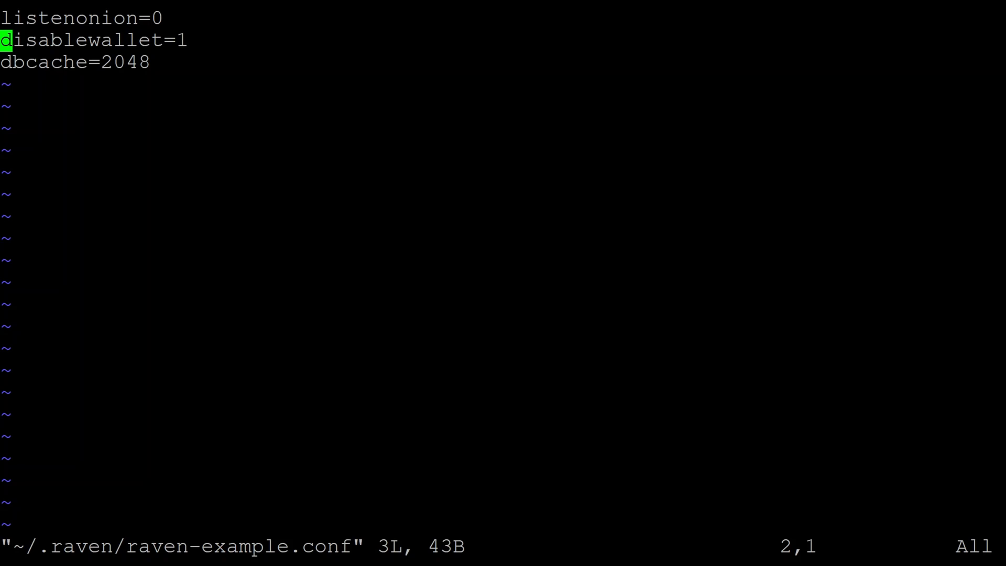
pyautogui.press('l')
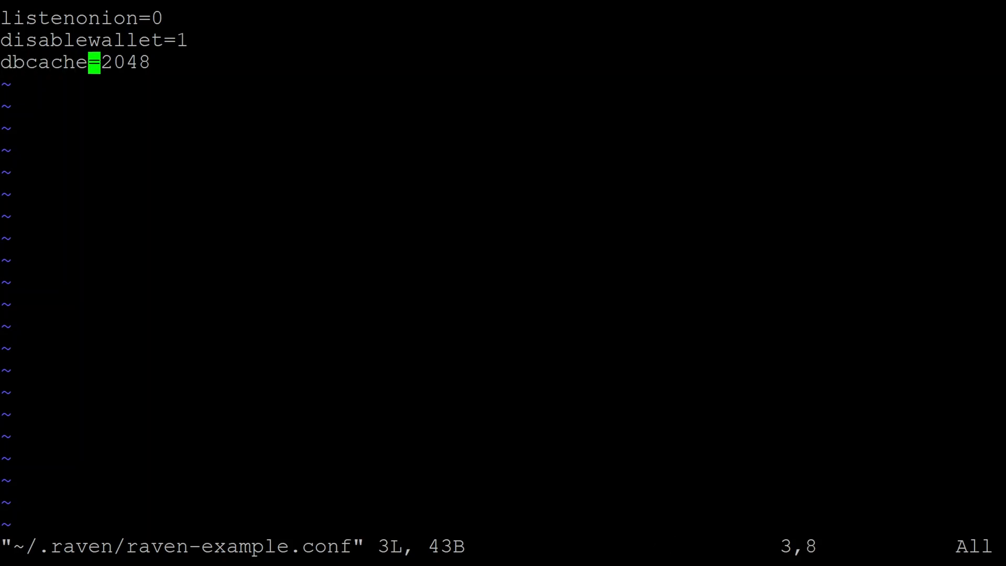
pyautogui.press('l')
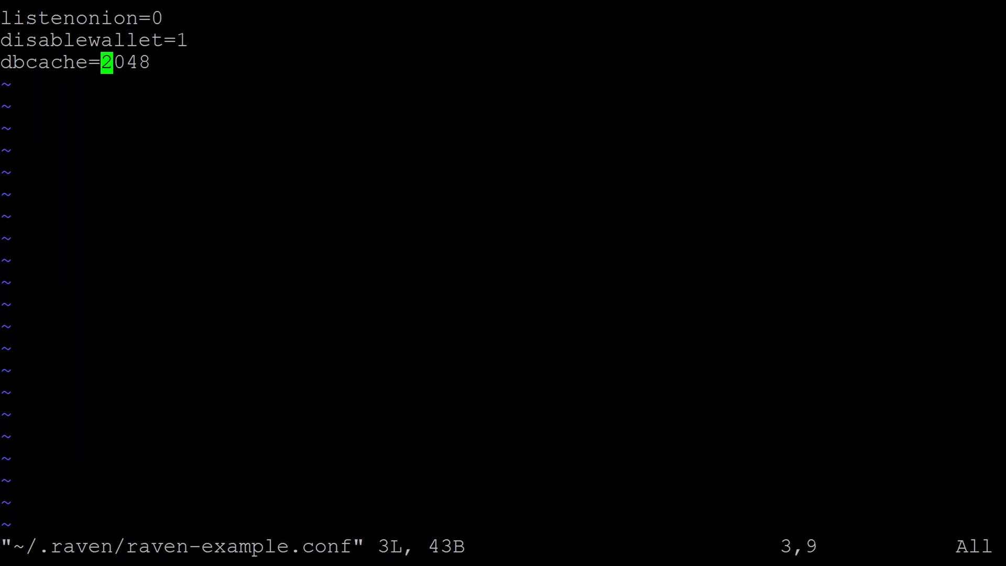
pyautogui.press('0')
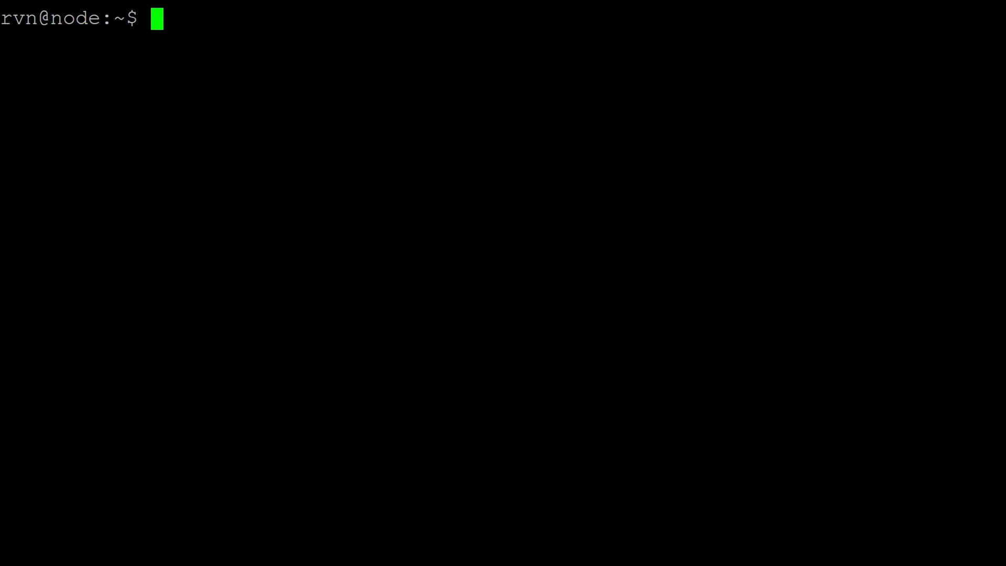
# Start ravend, view the tail of .raven/debug.log, then exit to the root shell.
pyautogui.write('ravend')
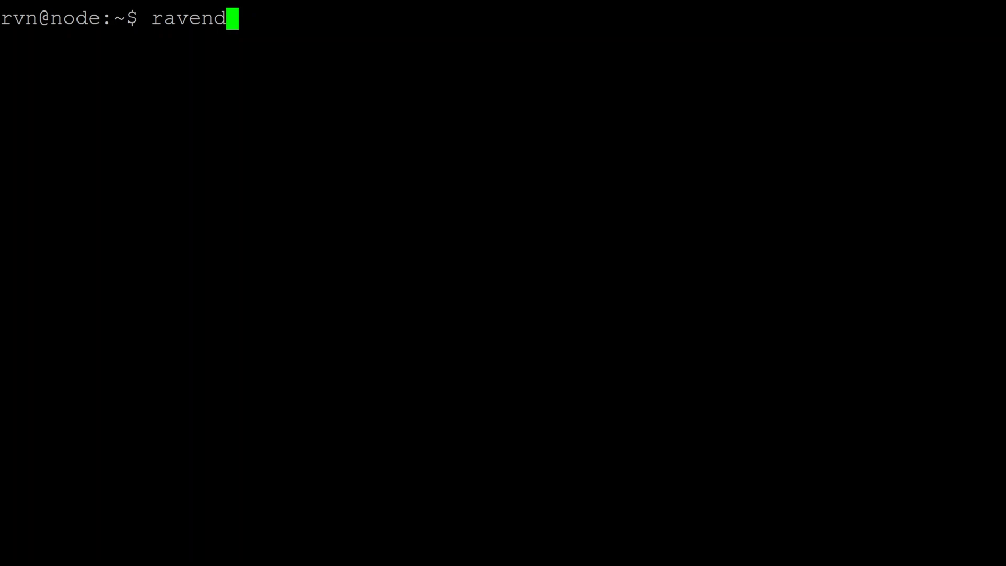
pyautogui.press('ctrl+u')
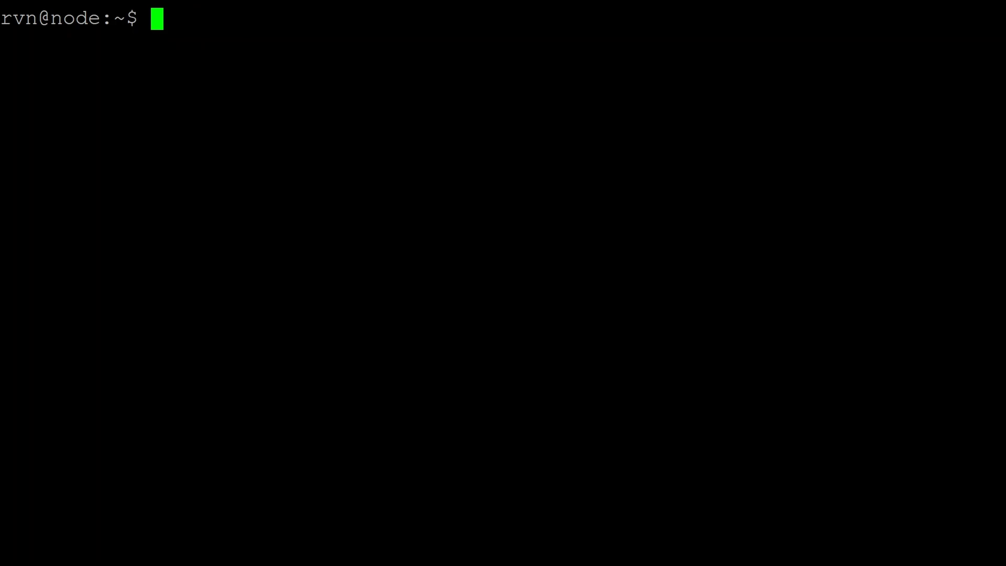
pyautogui.write('tail .raven/debug.log')
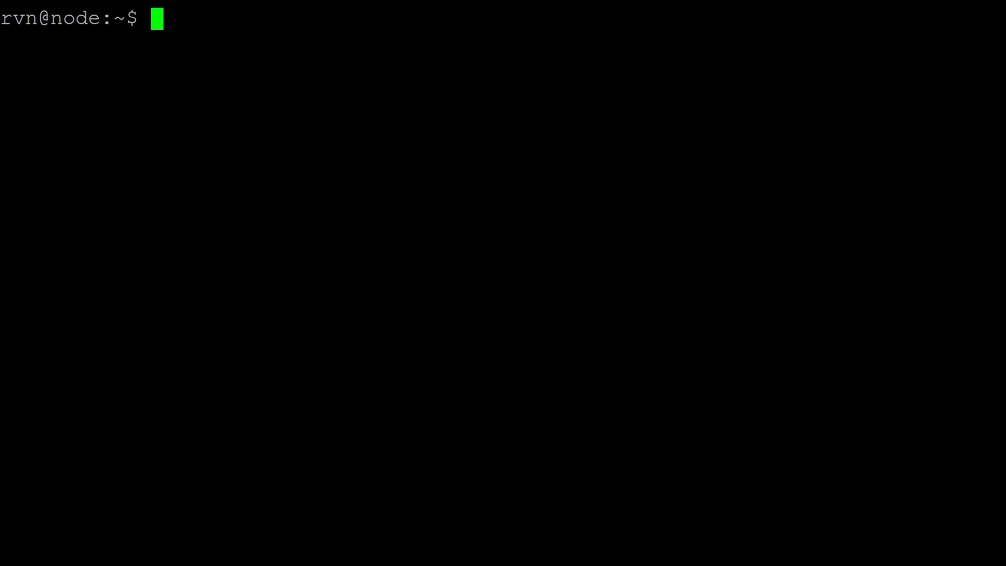
pyautogui.write('exit')
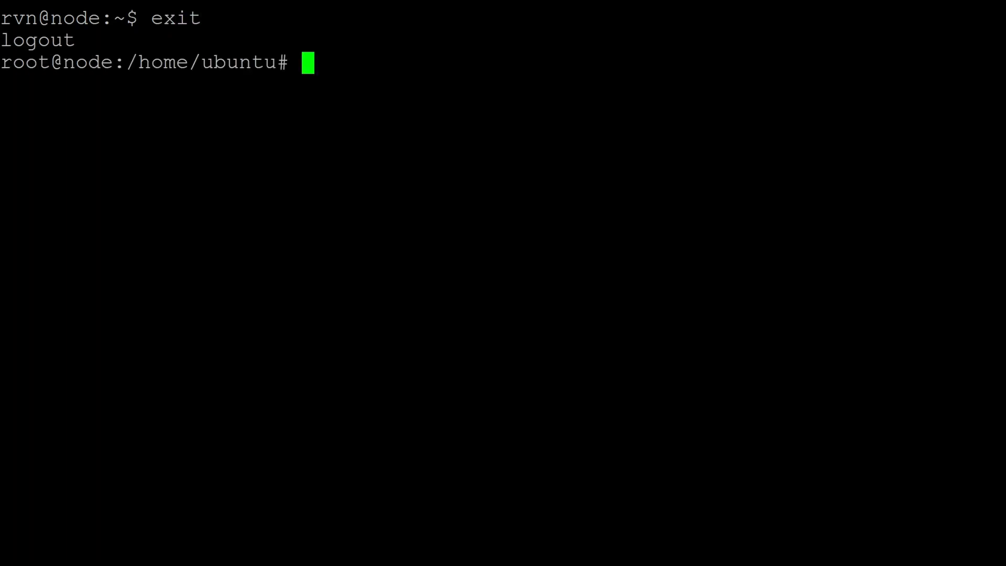
pyautogui.write('vi /etc/systemd/system/ravend.service')
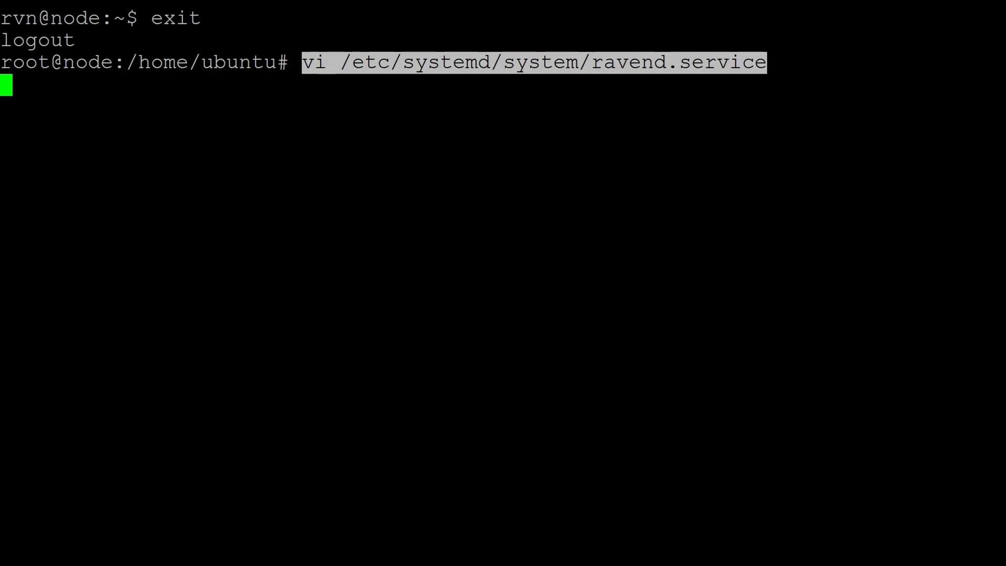
pyautogui.press('Return')
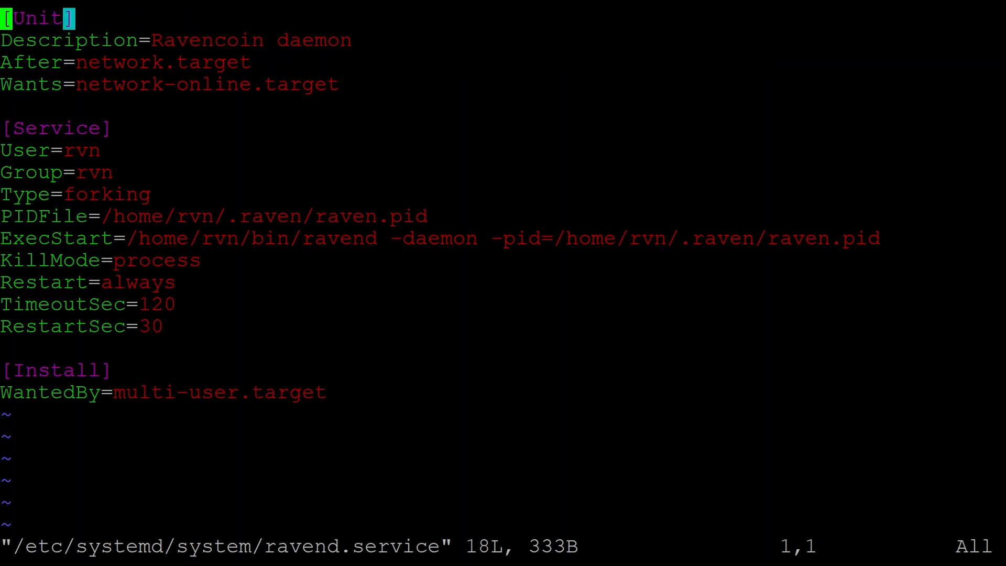
pyautogui.press('j')
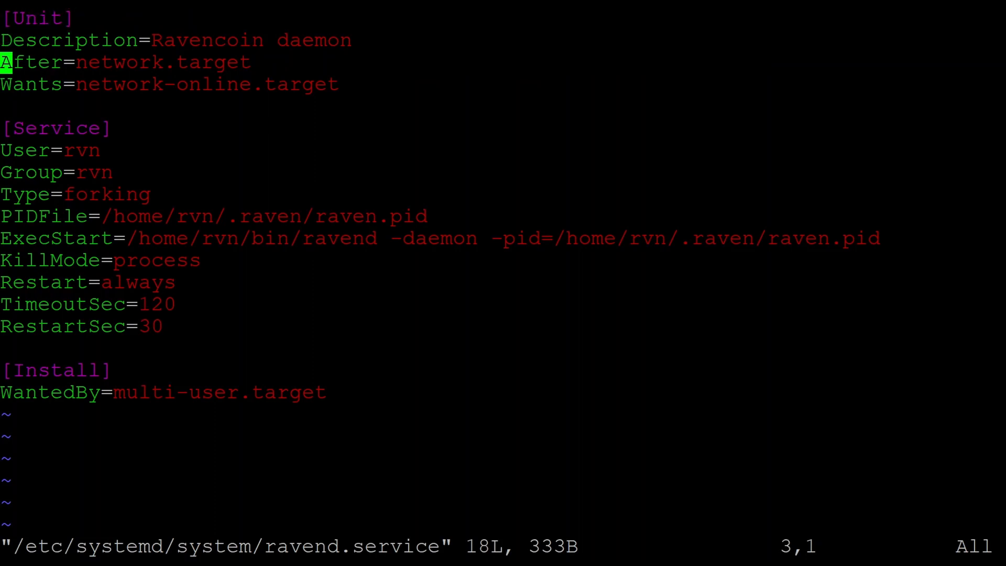
pyautogui.press('j')
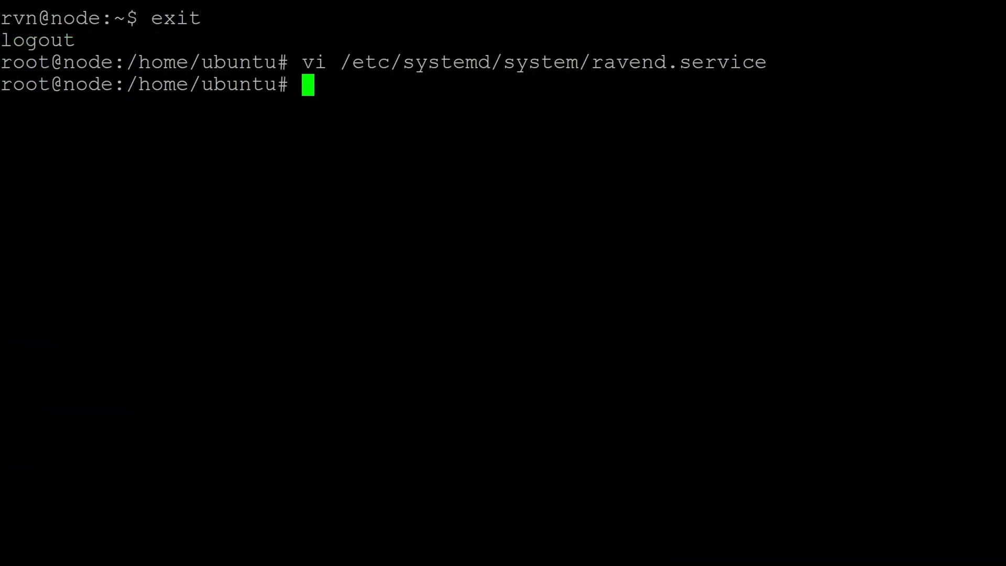
# Reload systemd with daemon-reload and enable the ravend service.
pyautogui.write('systemctl d')
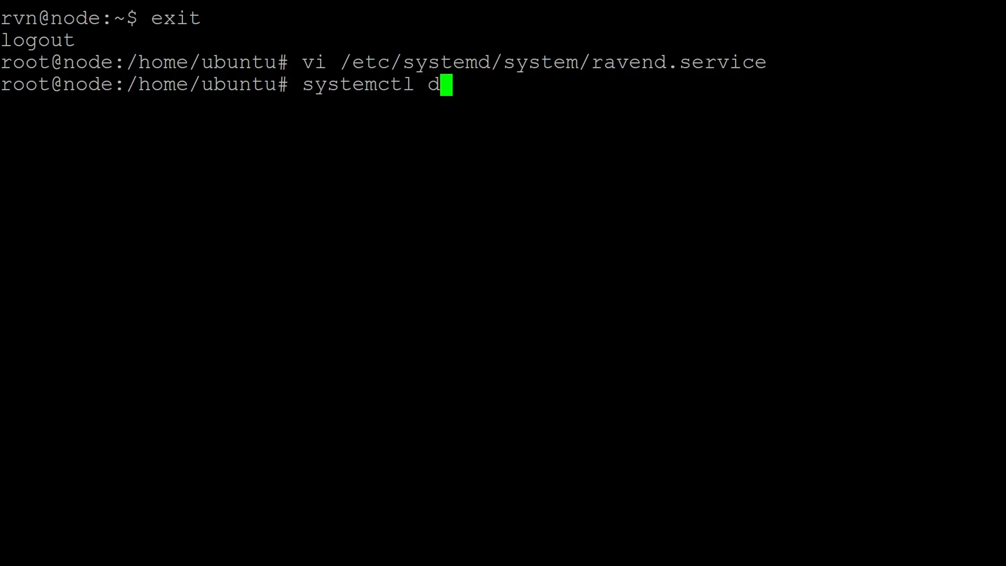
pyautogui.write('aemon-reload')
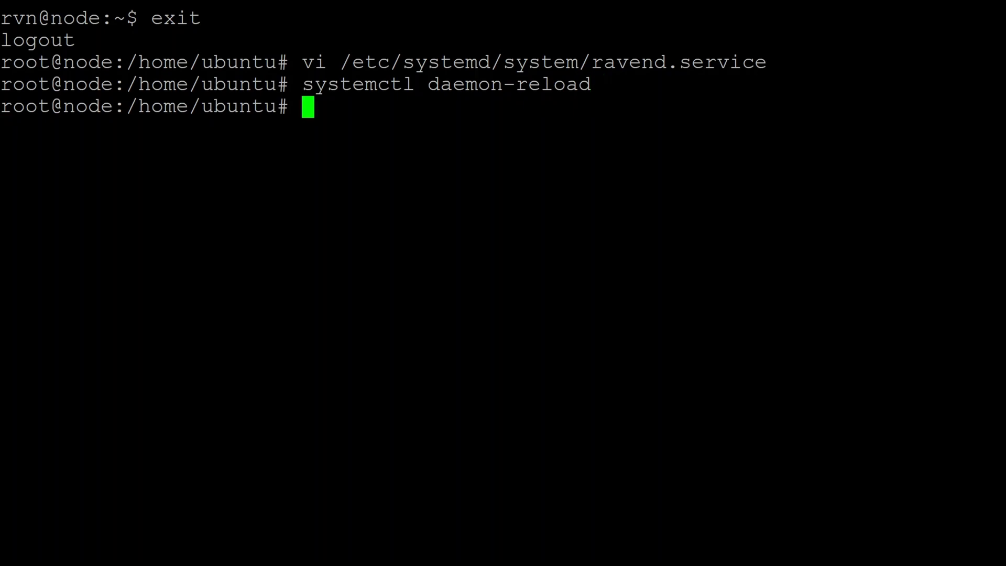
pyautogui.write('sy')
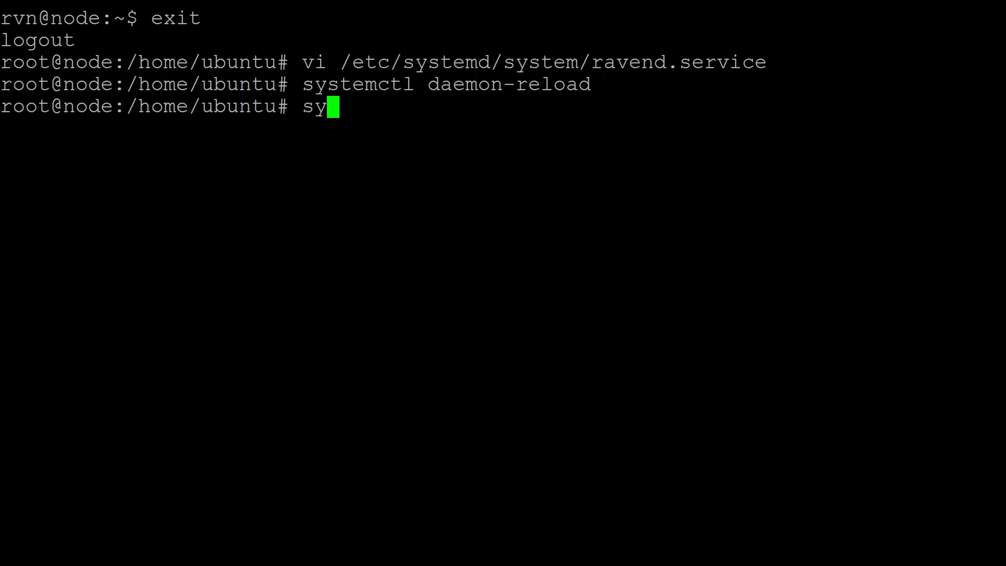
pyautogui.write('ctl')
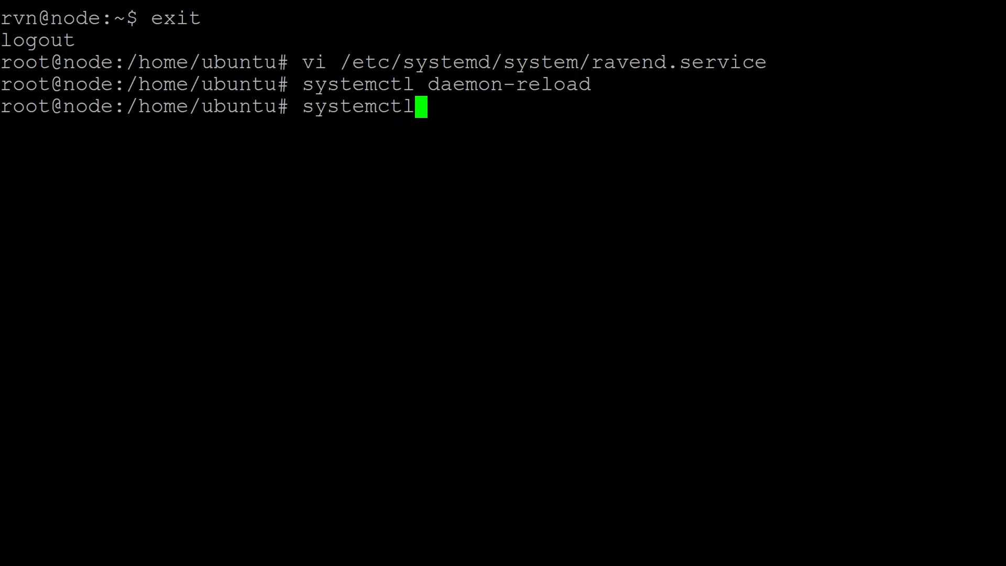
pyautogui.write('enable')
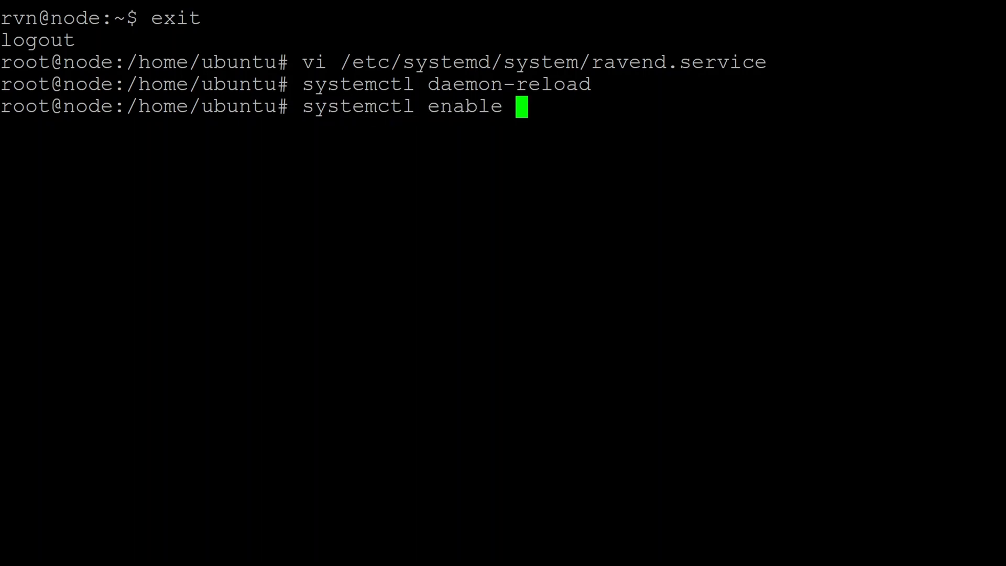
pyautogui.write('ravend.service')
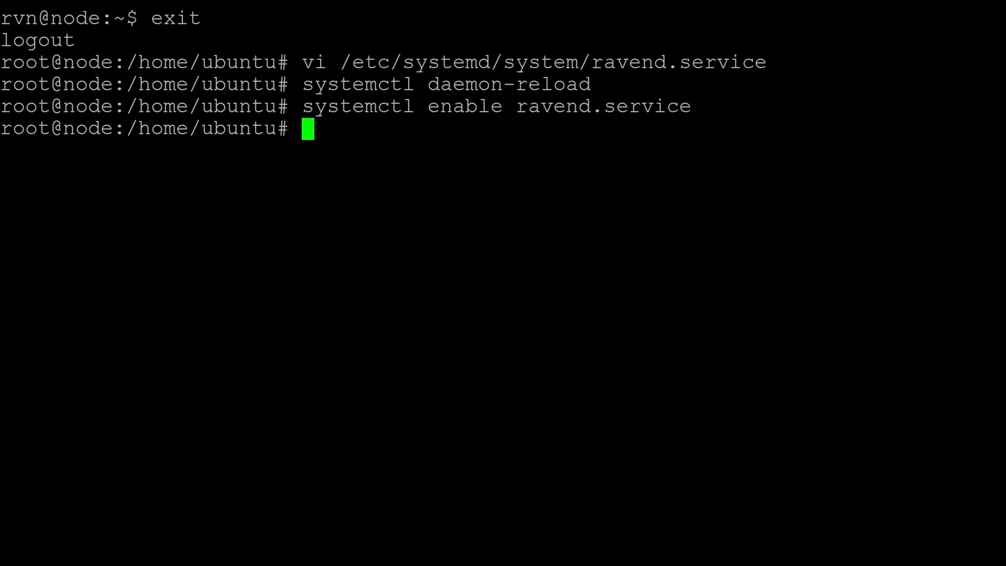
# Start ravend.service and confirm its status shows active (running).
pyautogui.write('syste')
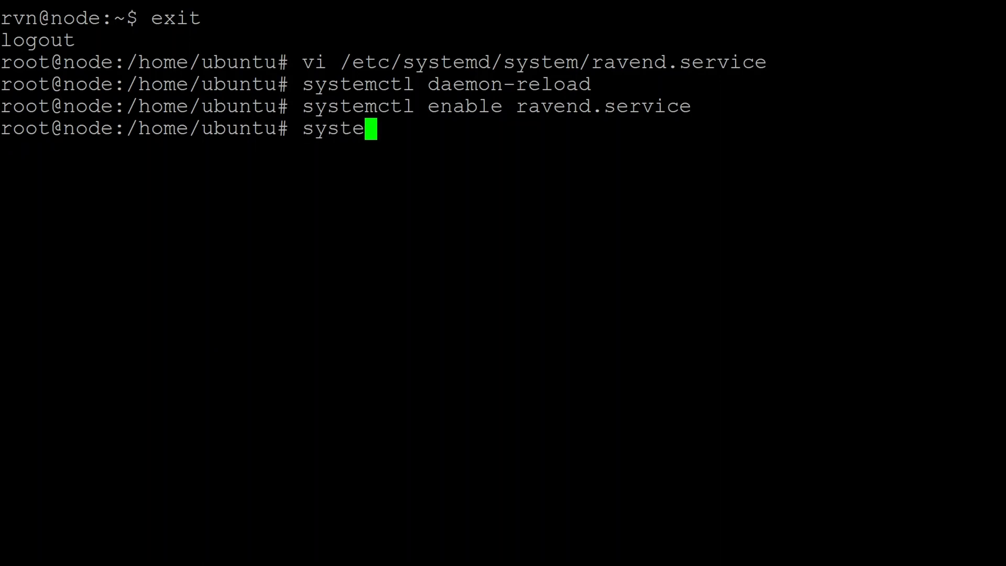
pyautogui.write('mctl start')
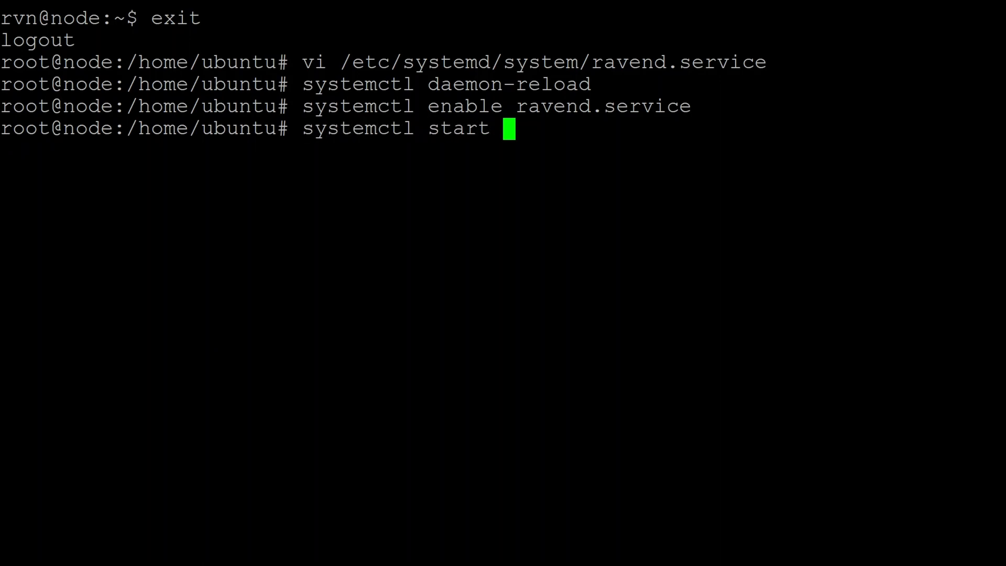
pyautogui.write('ravend.service')
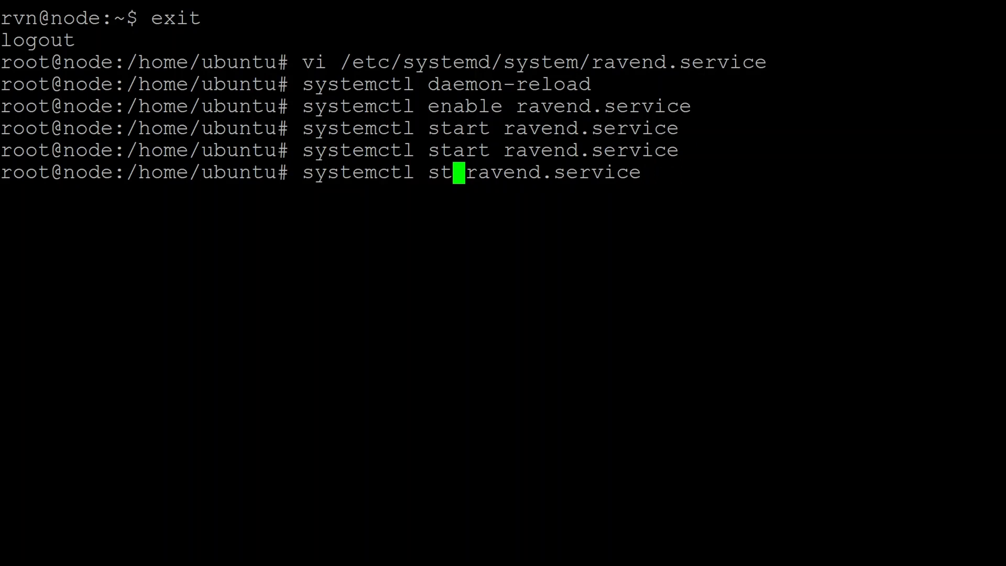
pyautogui.write('op')
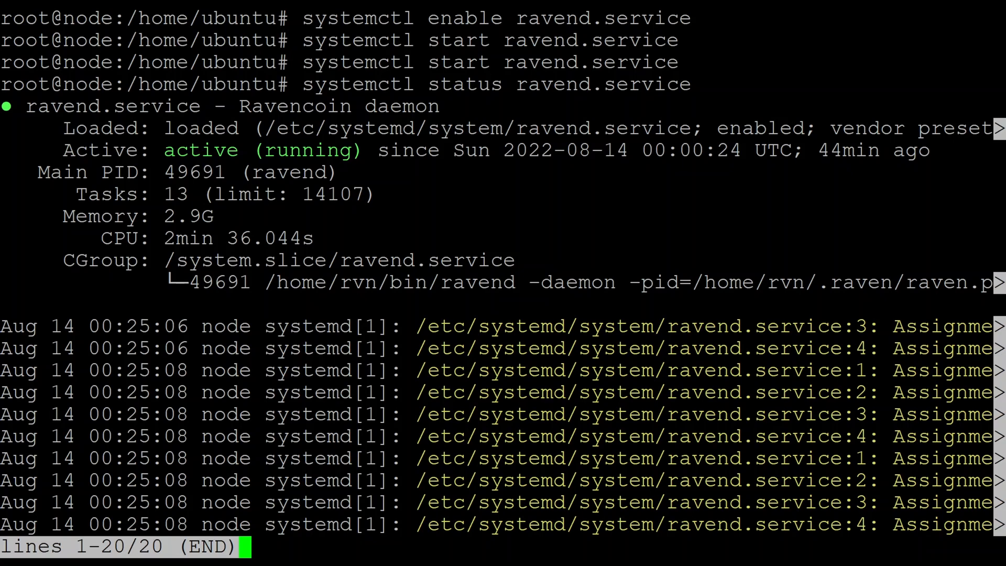
# Leave the status view and read journalctl -xeu ravend.service showing the start job succeeded.
pyautogui.press('q')
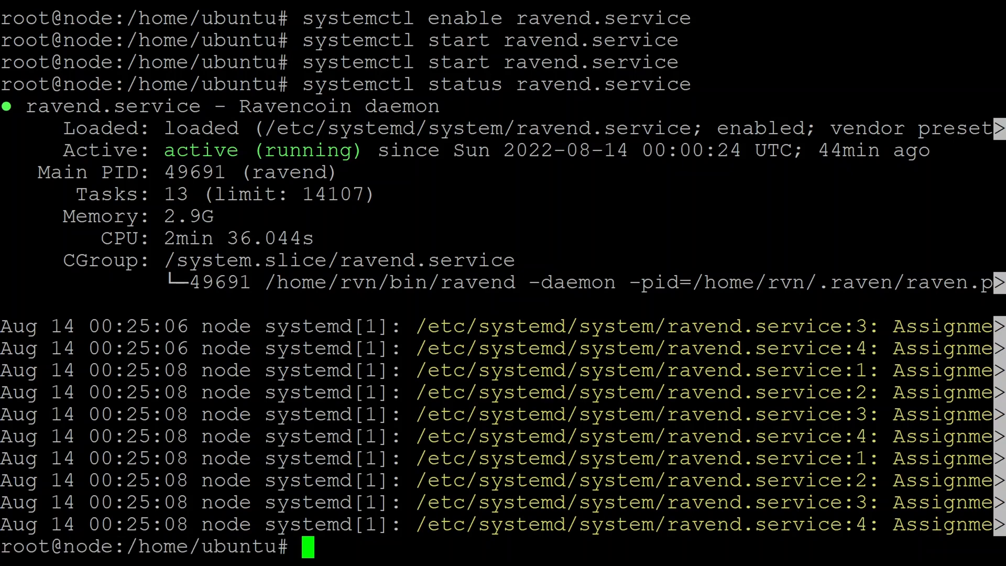
pyautogui.write('jou')
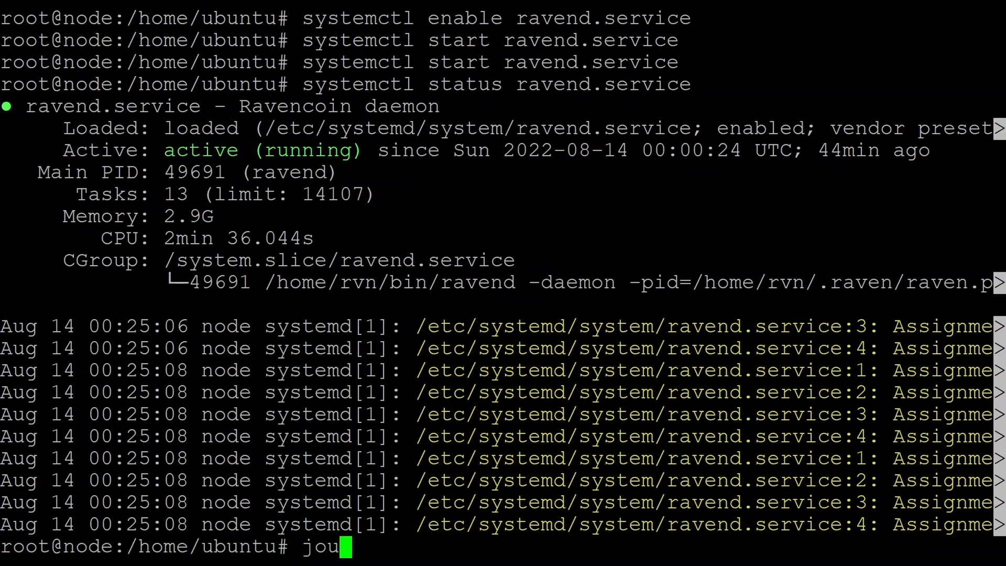
pyautogui.write('rnal')
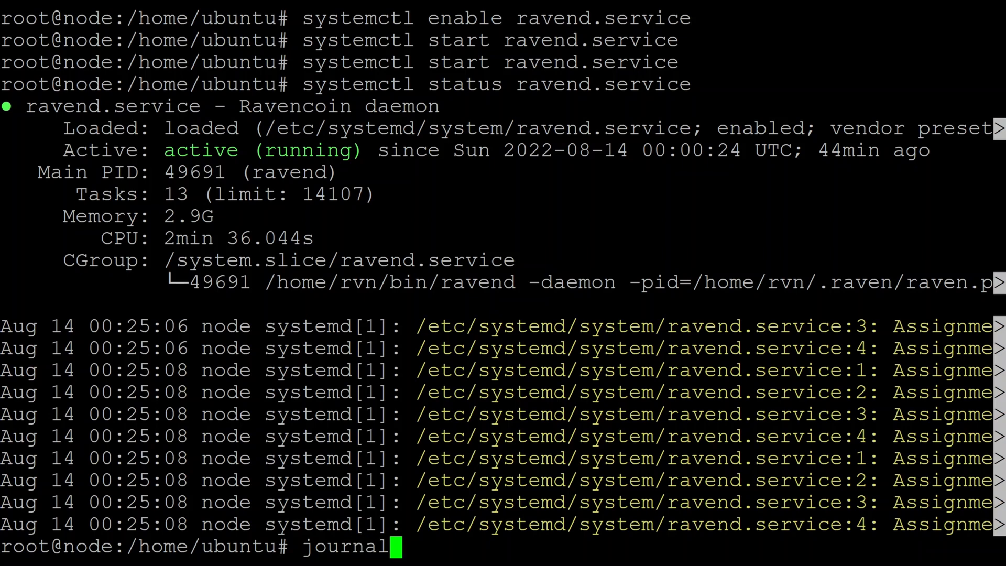
pyautogui.write('ctl -')
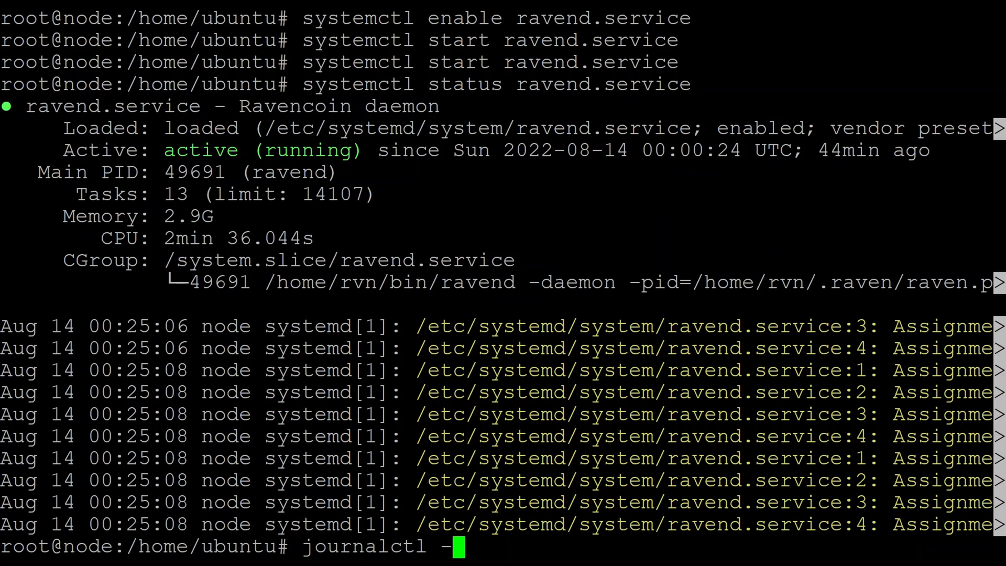
pyautogui.write('xeu')
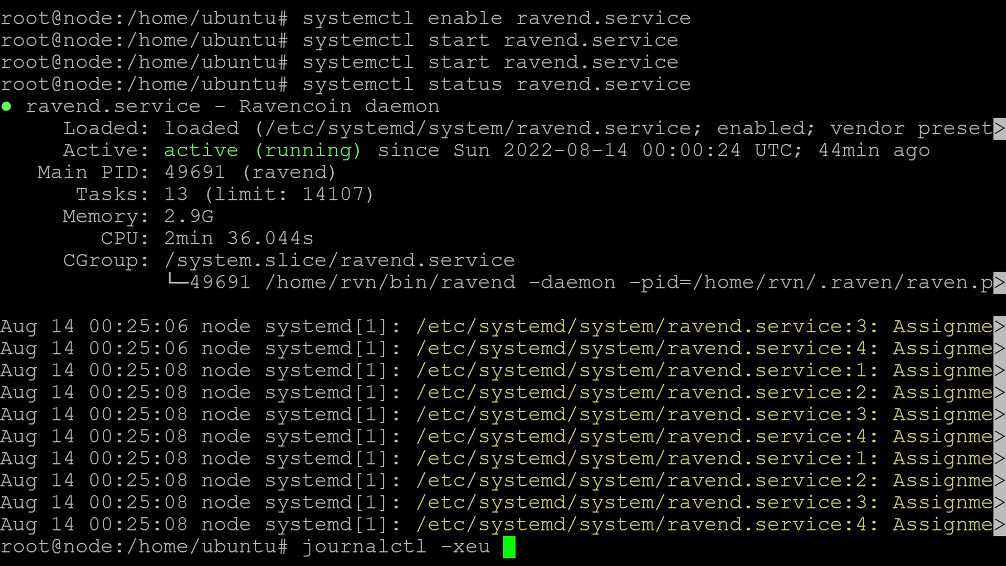
pyautogui.write('ravend.service')
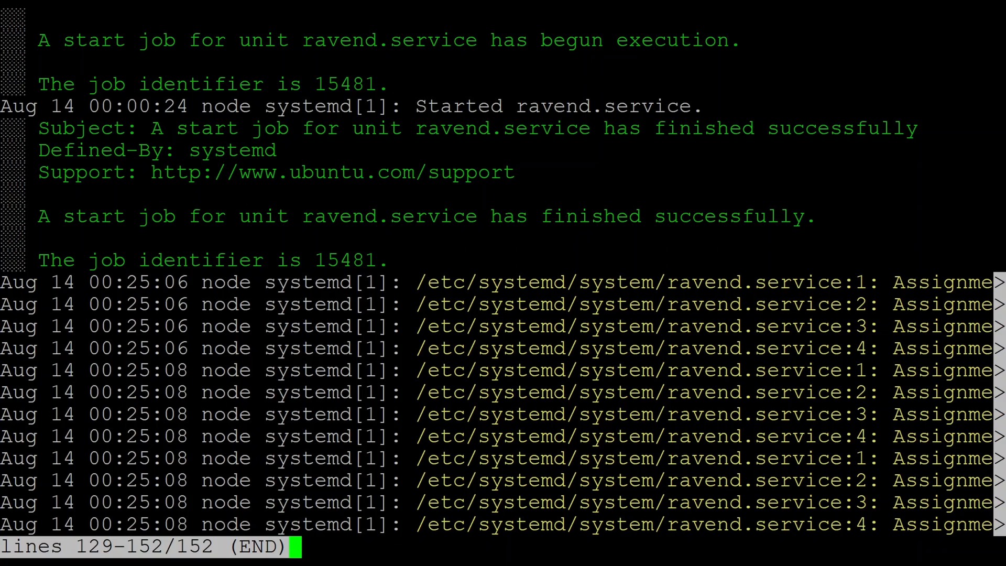
pyautogui.press('q')
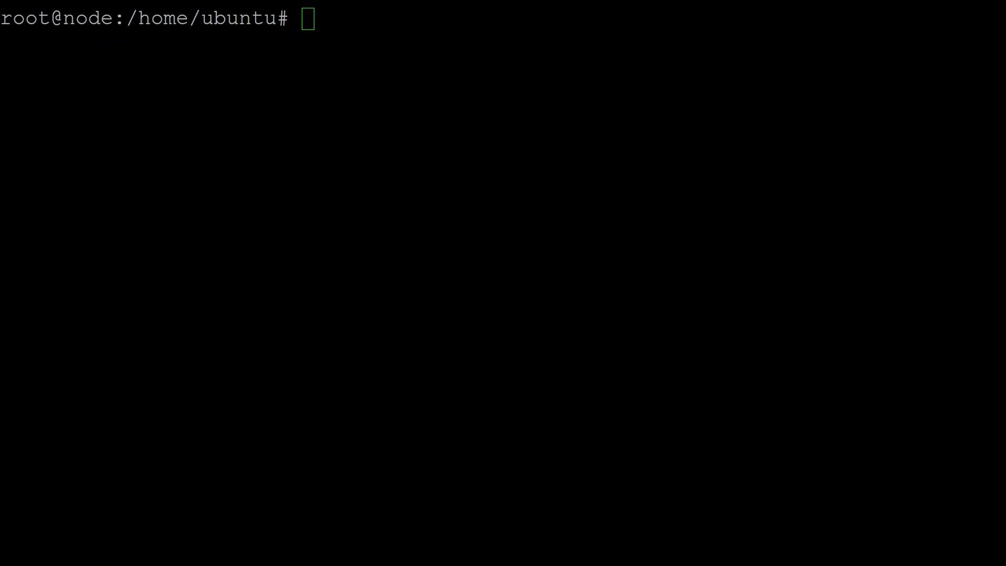
# Review the debug.log rule with postrotate ravend restart in /etc/logrotate.d/ravend, then close vi.
pyautogui.write('vi /etc/logrotate.d/ravend')
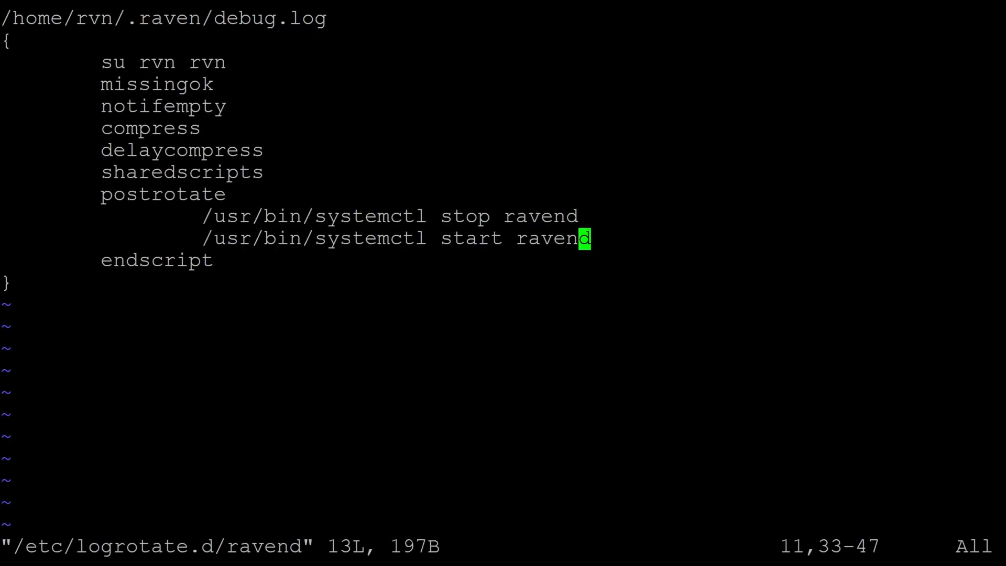
pyautogui.press('gg')
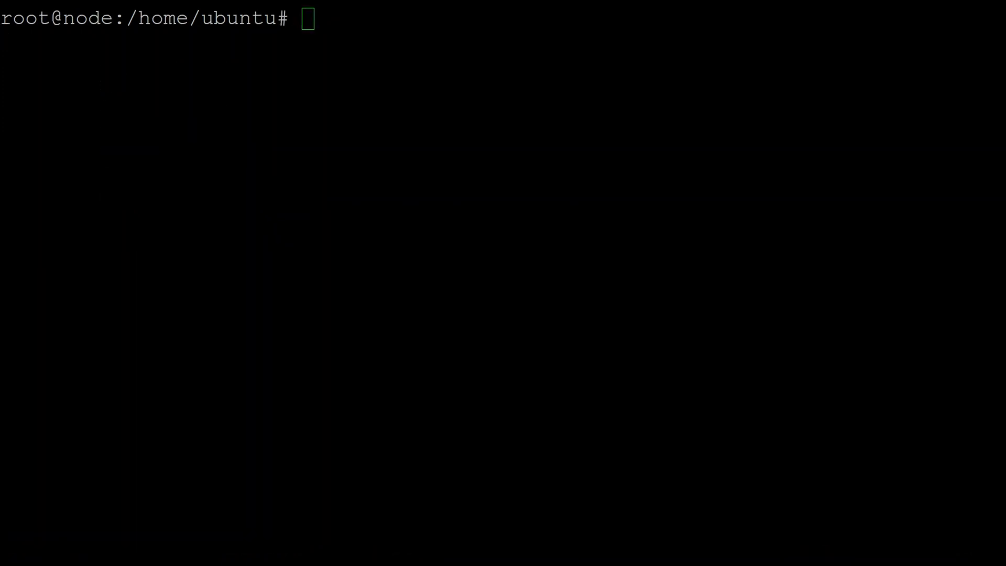
# List /home/rvn/.raven/debug.log* files, restart logrotate.service and confirm its status exited successfully.
pyautogui.write('ls -lh /home/rvn/.raven/debug.log*')
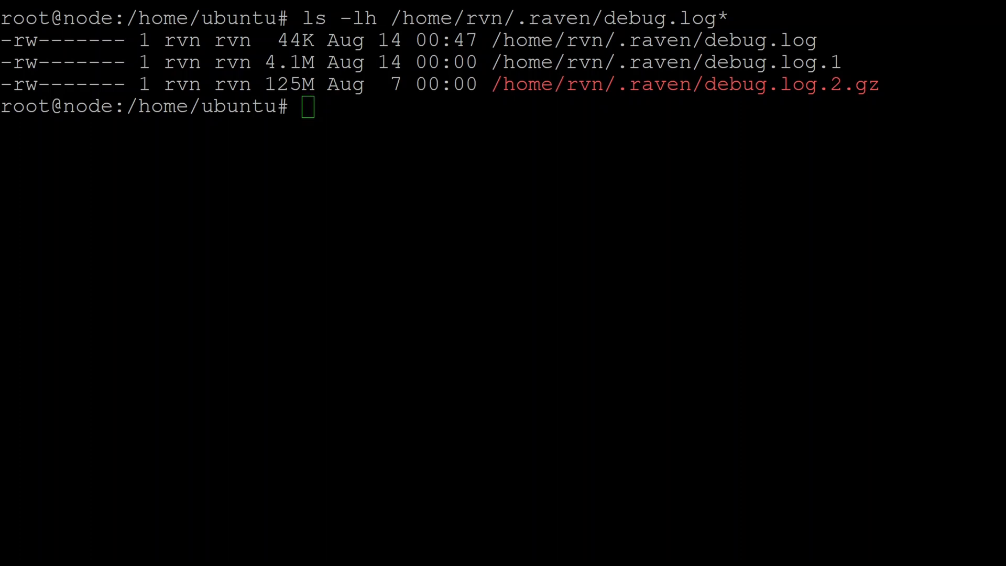
pyautogui.write('sudo systemctl restart logrotate.service')
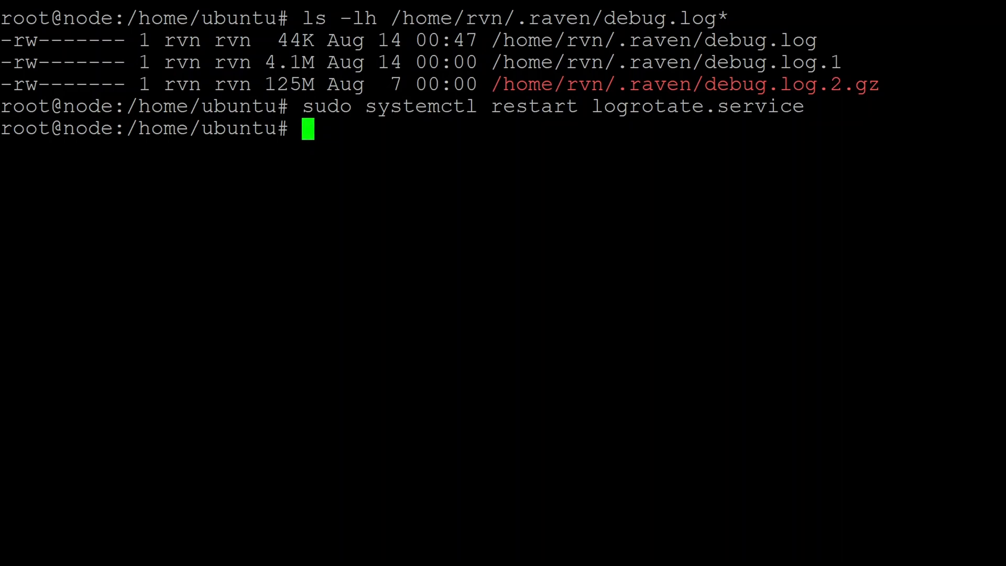
pyautogui.write('sudo systemctl status logrotate.service')
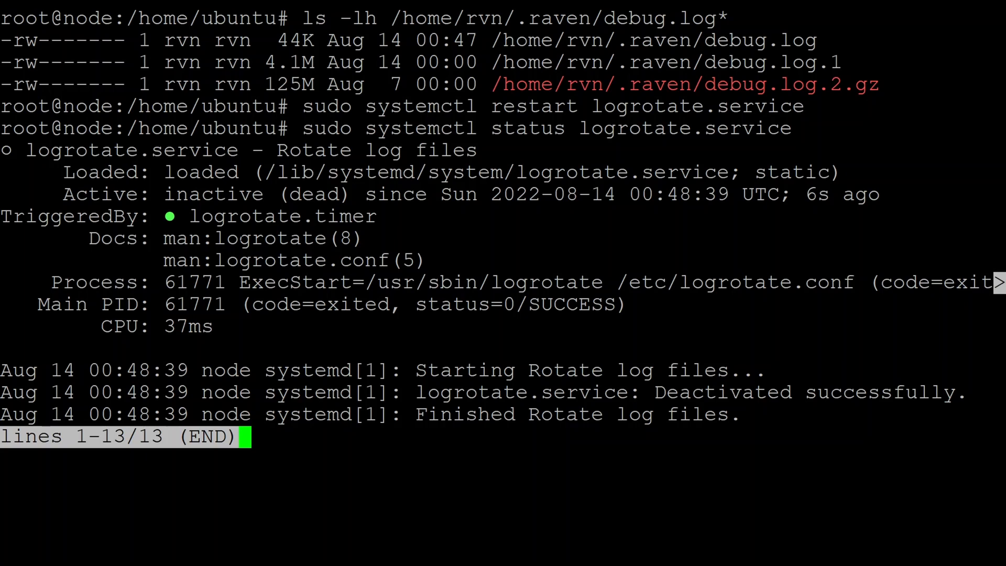
pyautogui.press('q')
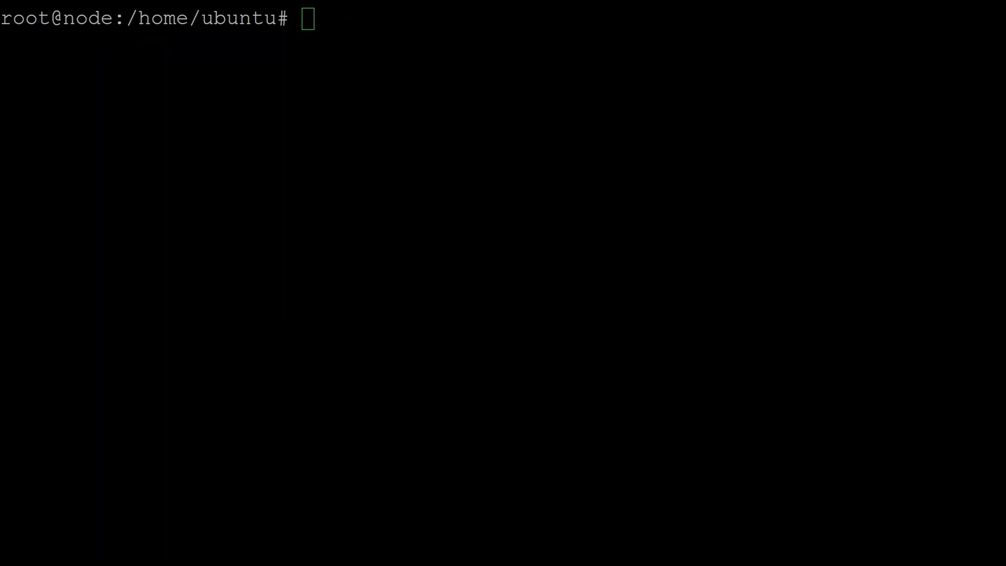
# As rvn, run raven-cli getblockchaininfo and getpeerinfo, then watch resource usage in top.
pyautogui.write('su - rvn')
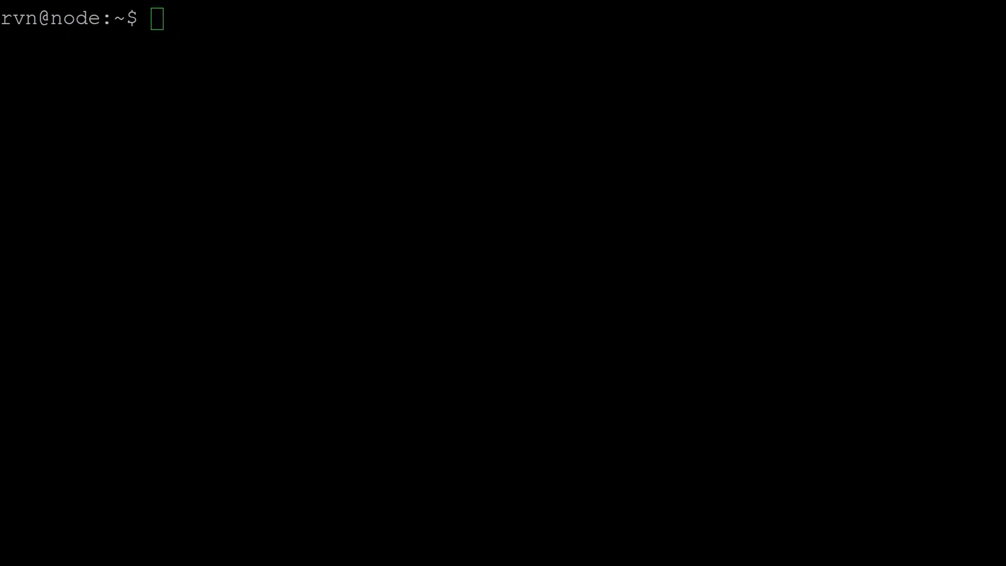
pyautogui.write('raven-cli getblockchaininfo')
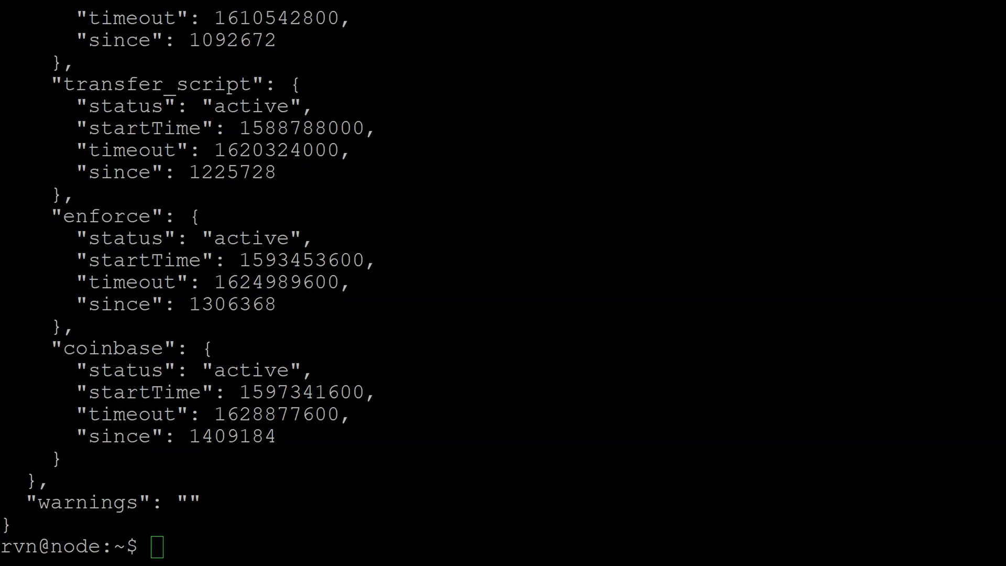
pyautogui.write('raven-cli getpeerinfo')
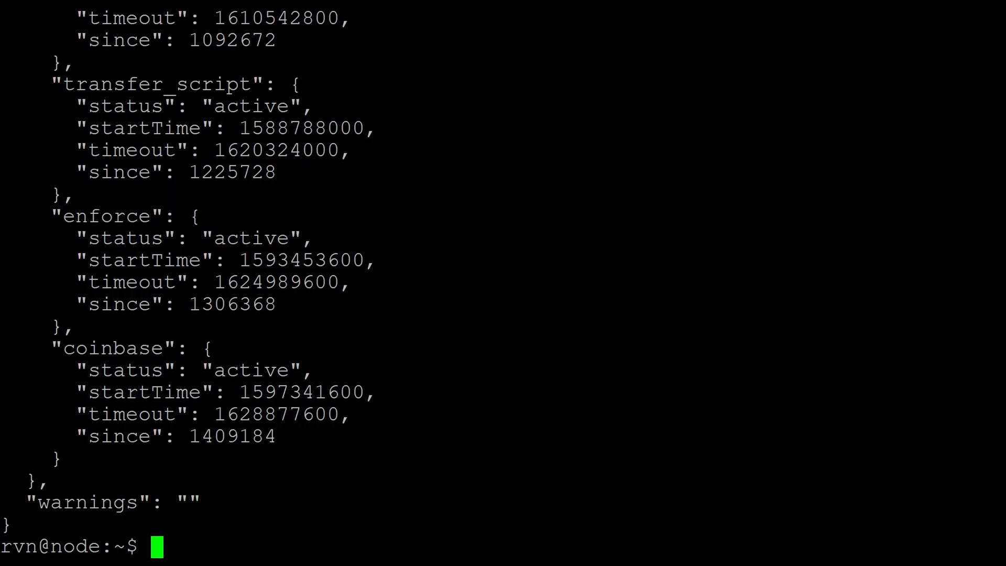
pyautogui.write('top')
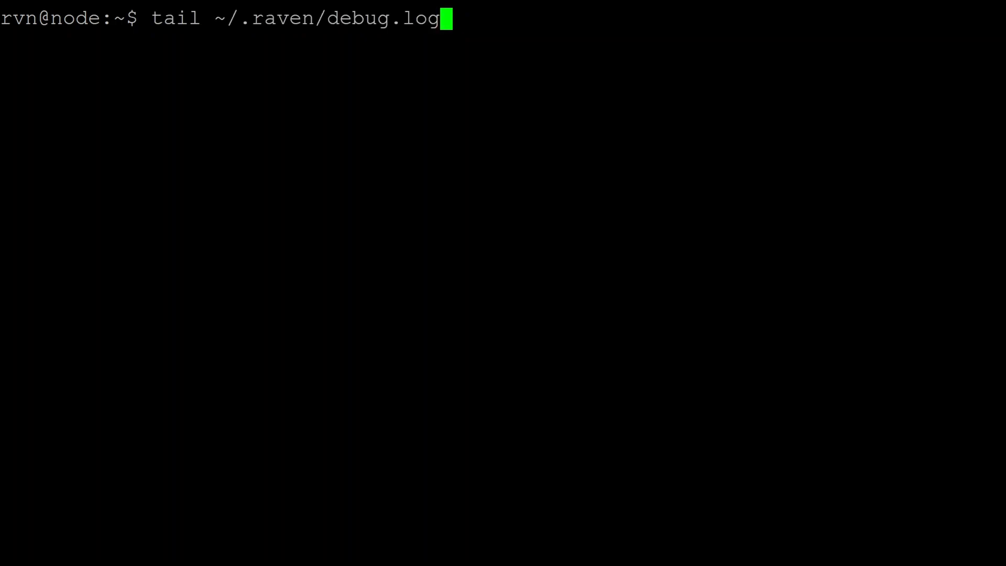
# Quit top and run du -h .raven/ to measure the node data folder size.
pyautogui.press('ctrl+c')
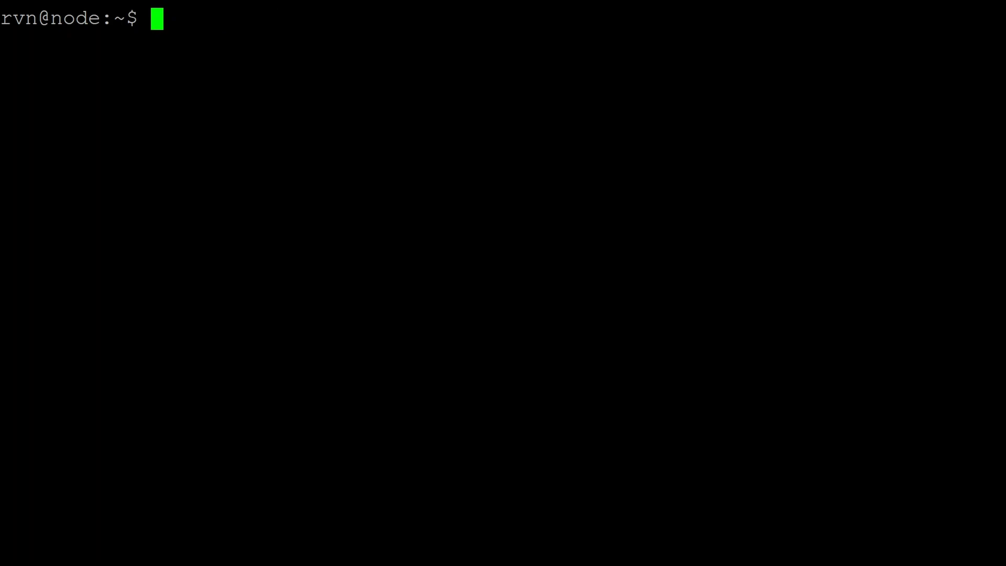
pyautogui.write('d')
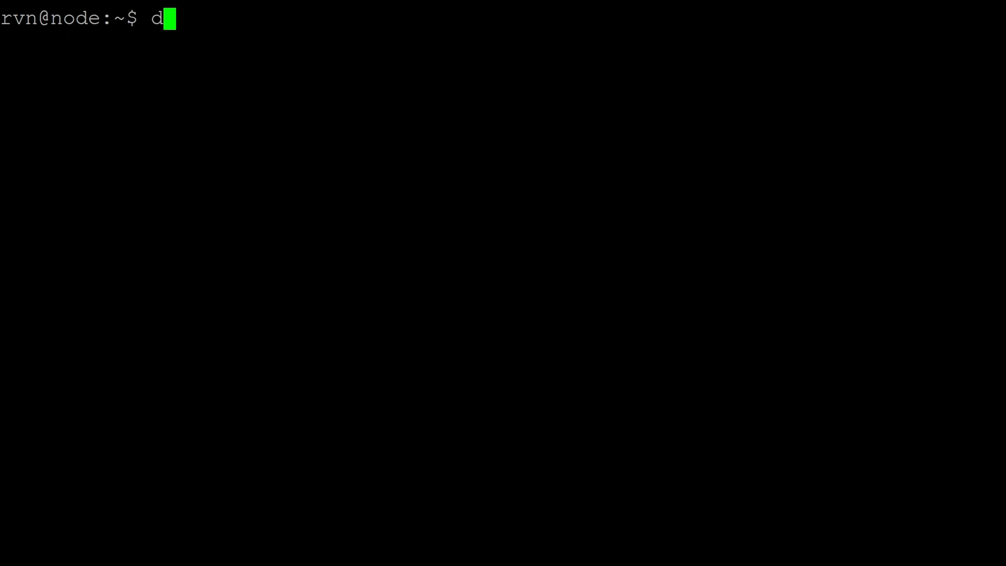
pyautogui.write('u -')
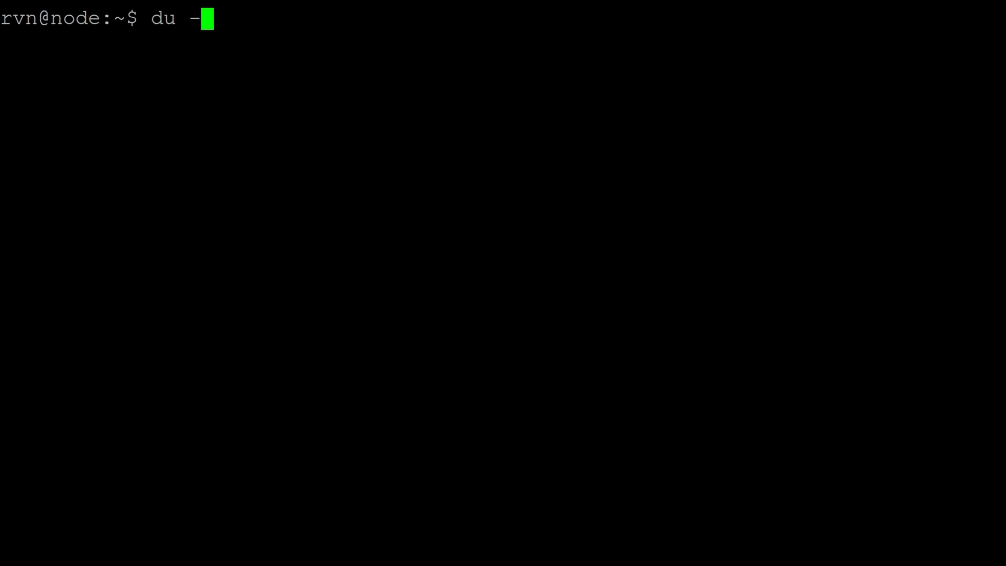
pyautogui.write('h')
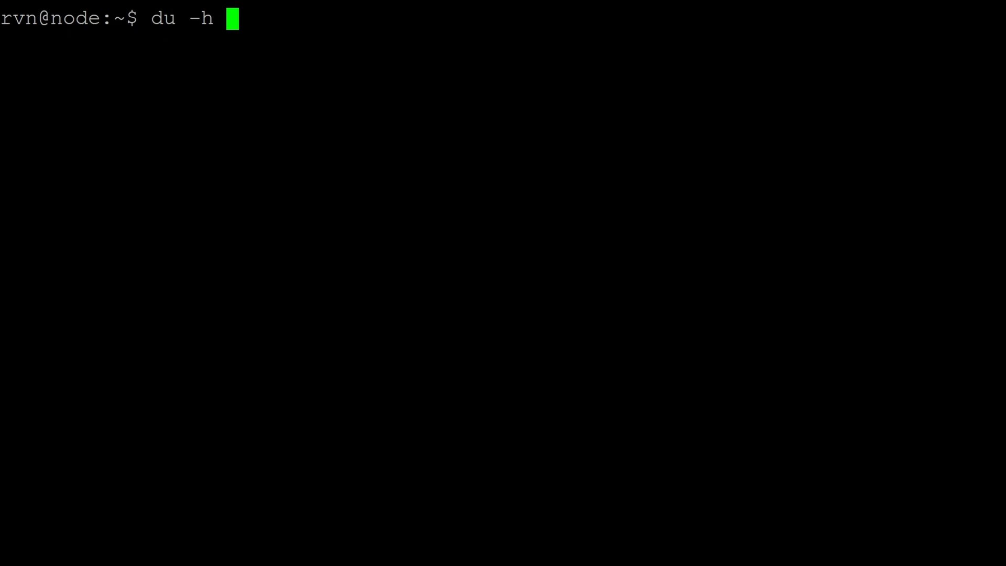
pyautogui.write('.raven/')
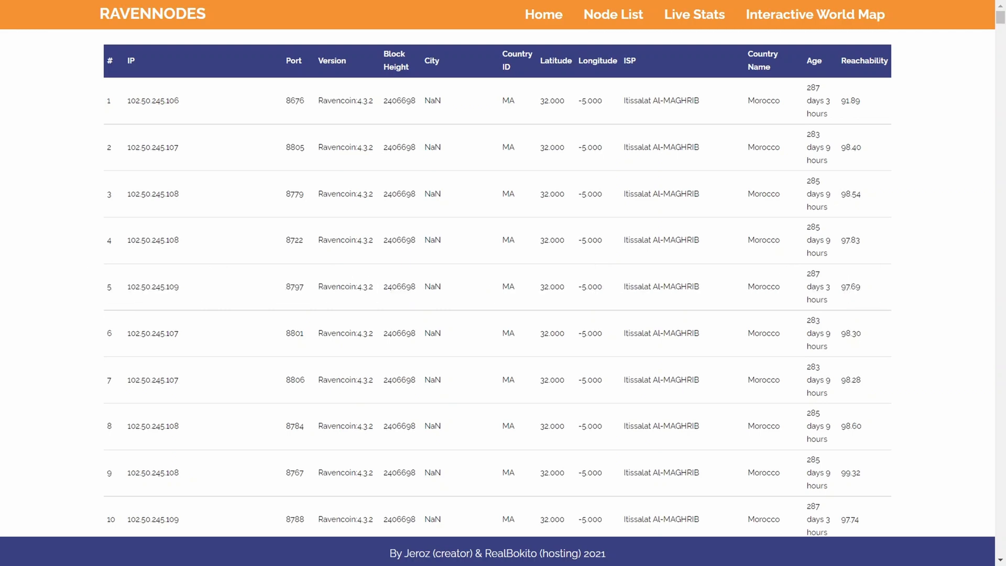
pyautogui.scroll(-3)
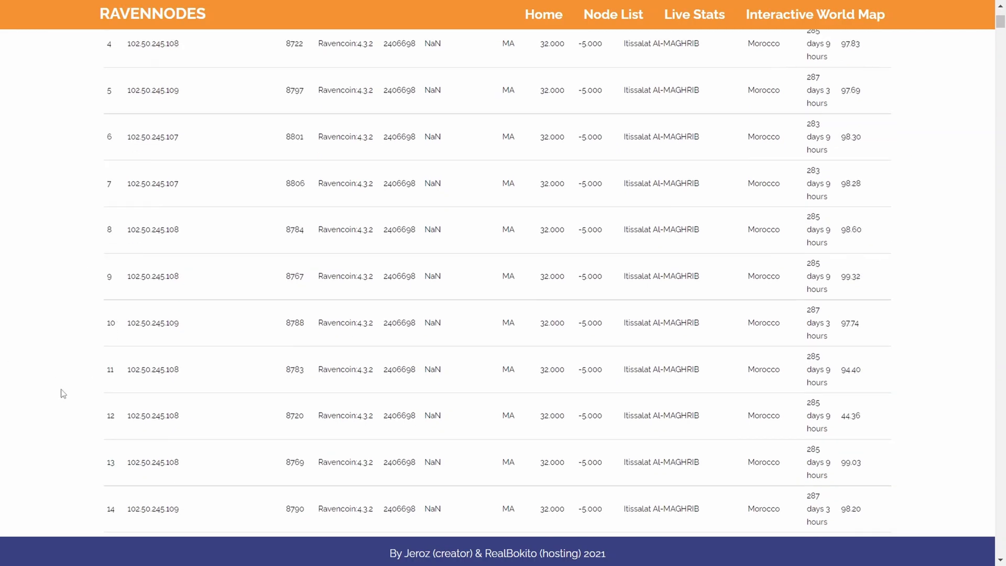
pyautogui.scroll(3)
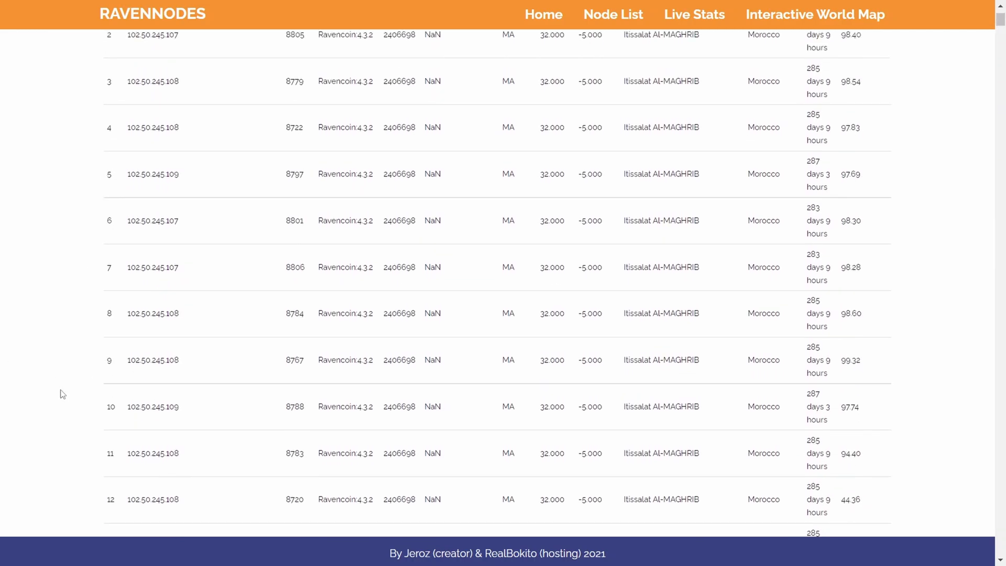